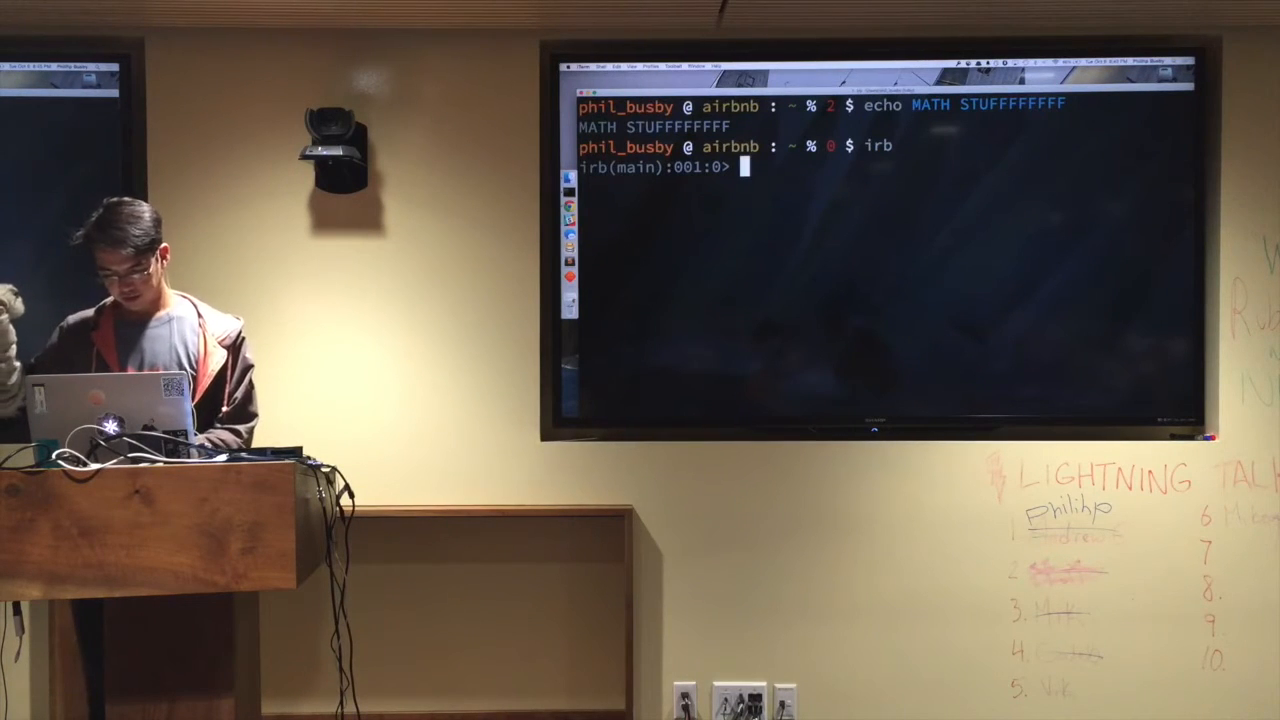
Evaluate 1.0 / 3.0 and add a third twice more via _ + 1.0 / 3.0, reaching exactly 1.0.
text(1.0)
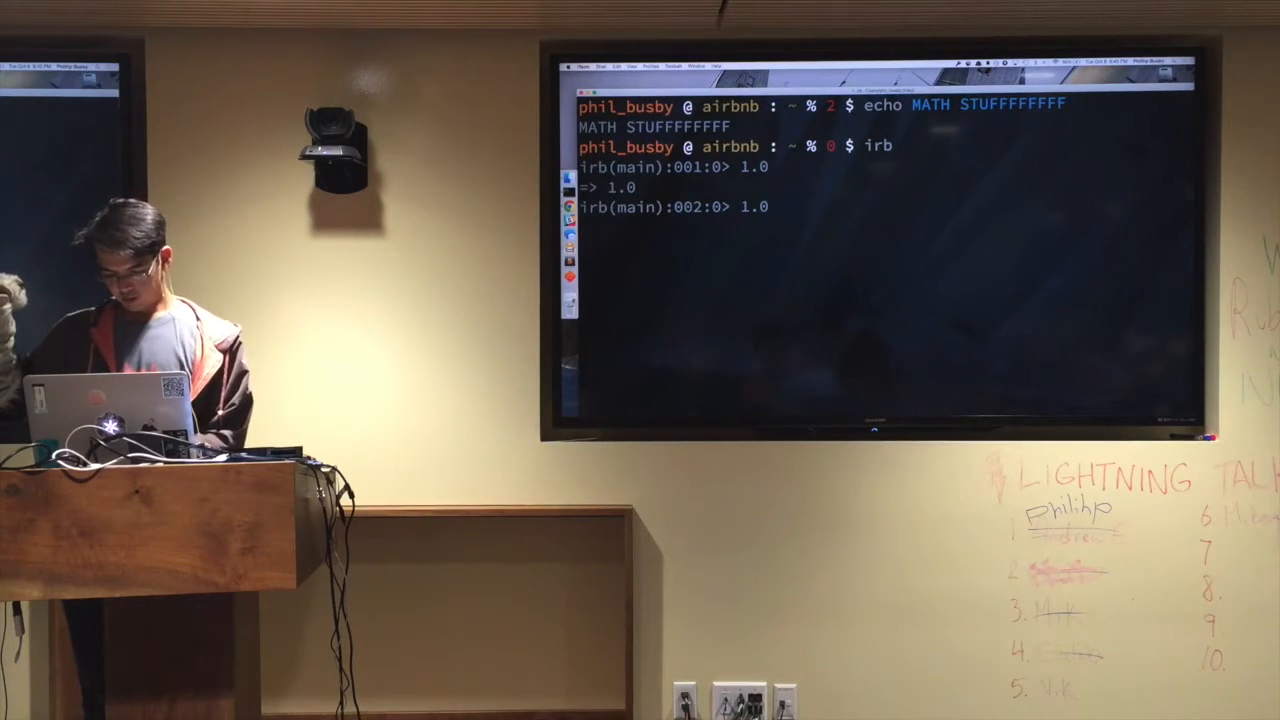
text(/1.)
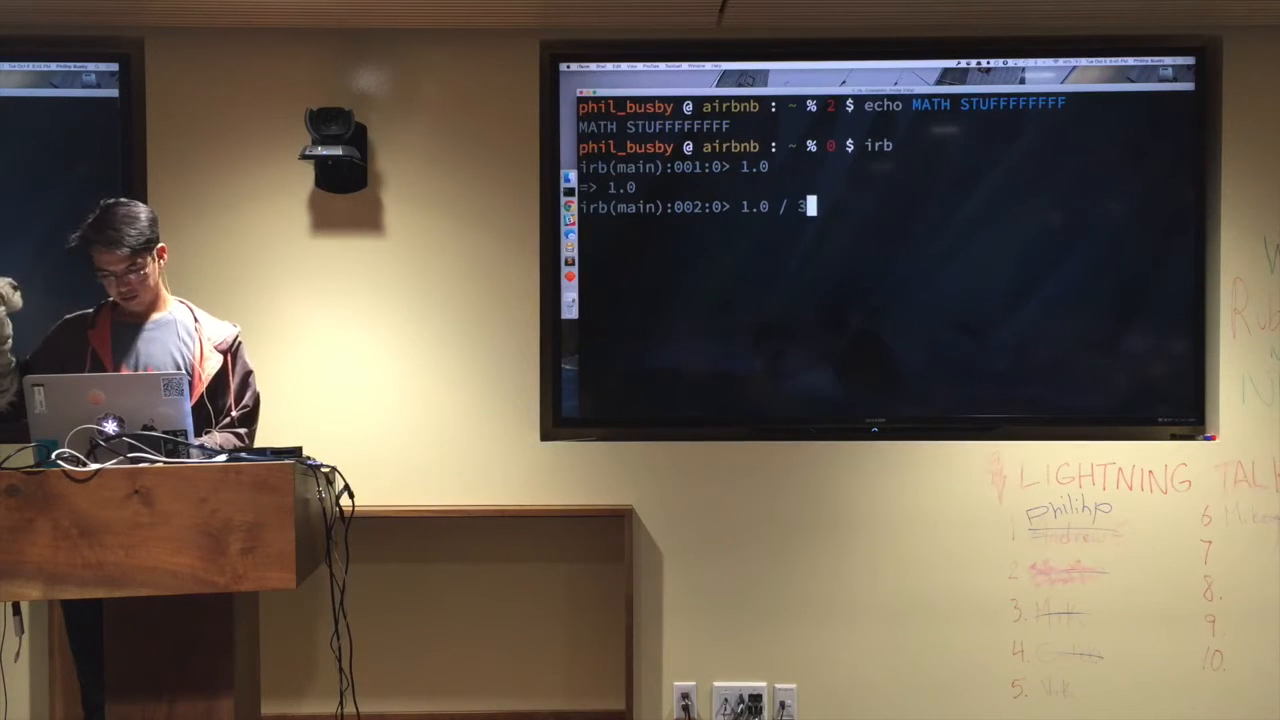
text(.0)
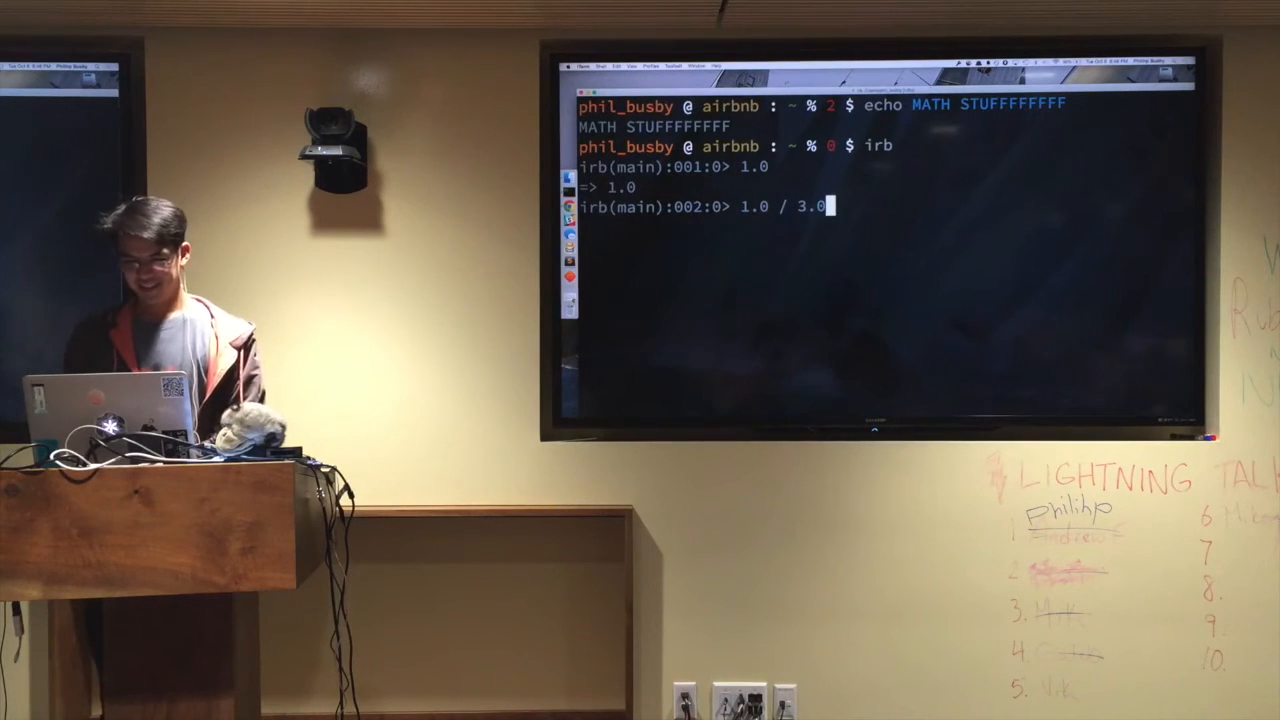
key(enter)
text(_ + 1.0)
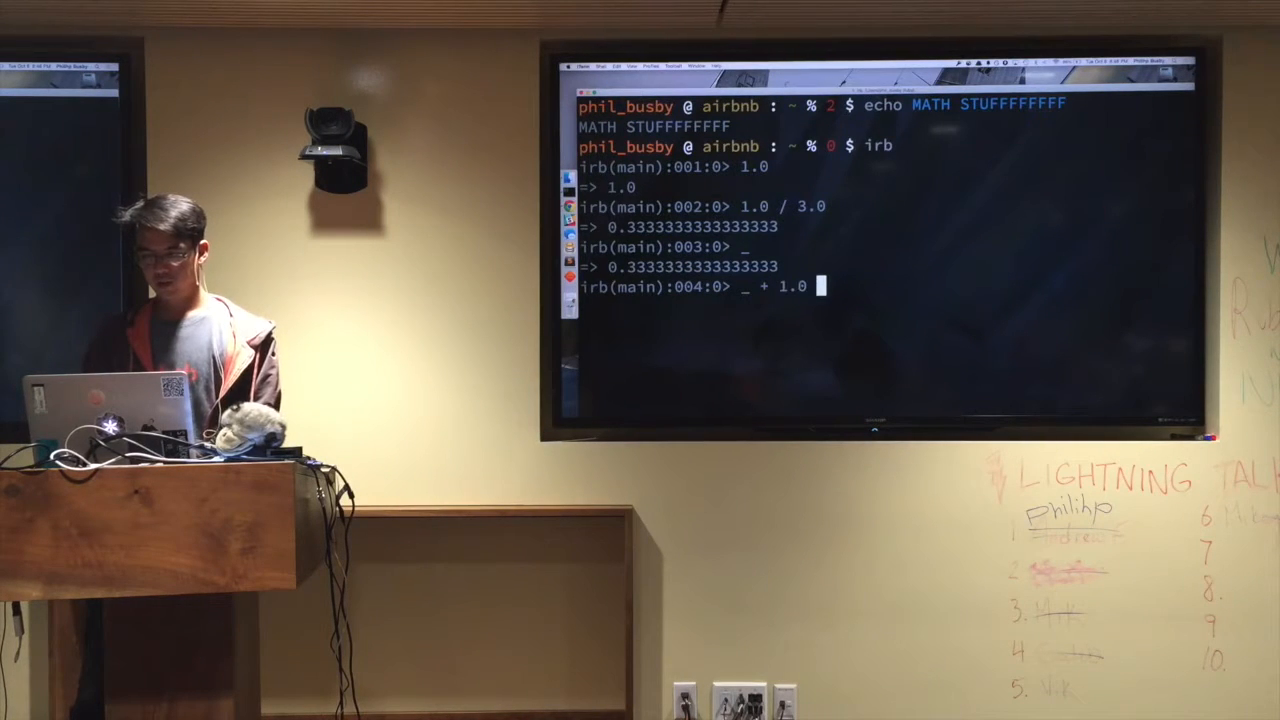
text(/ 3.0)
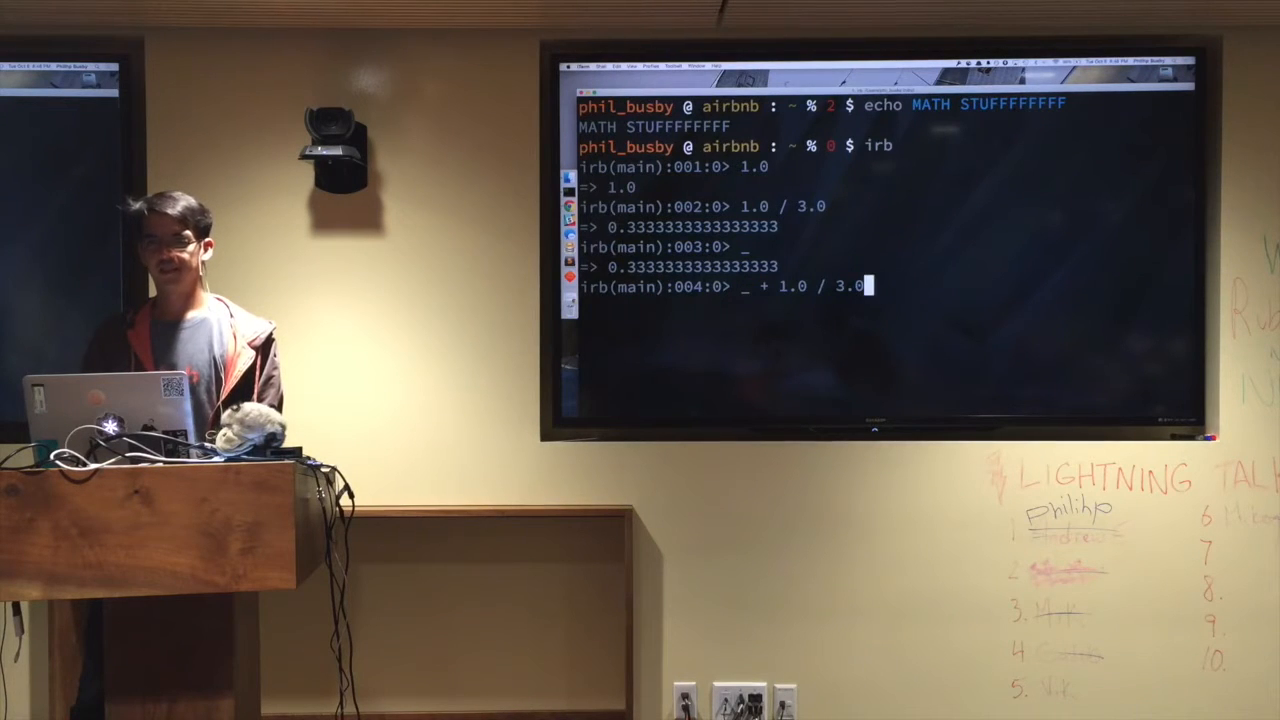
key(enter)
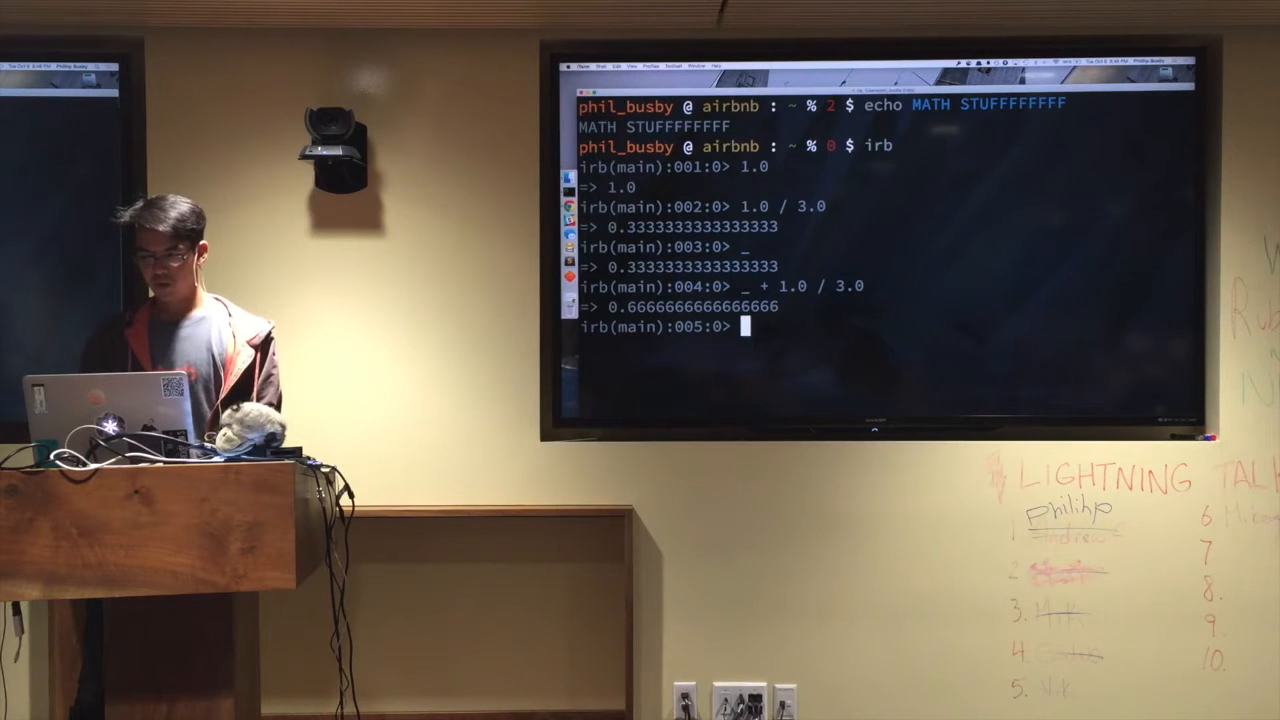
text(_ + 1.0 / 3.0)
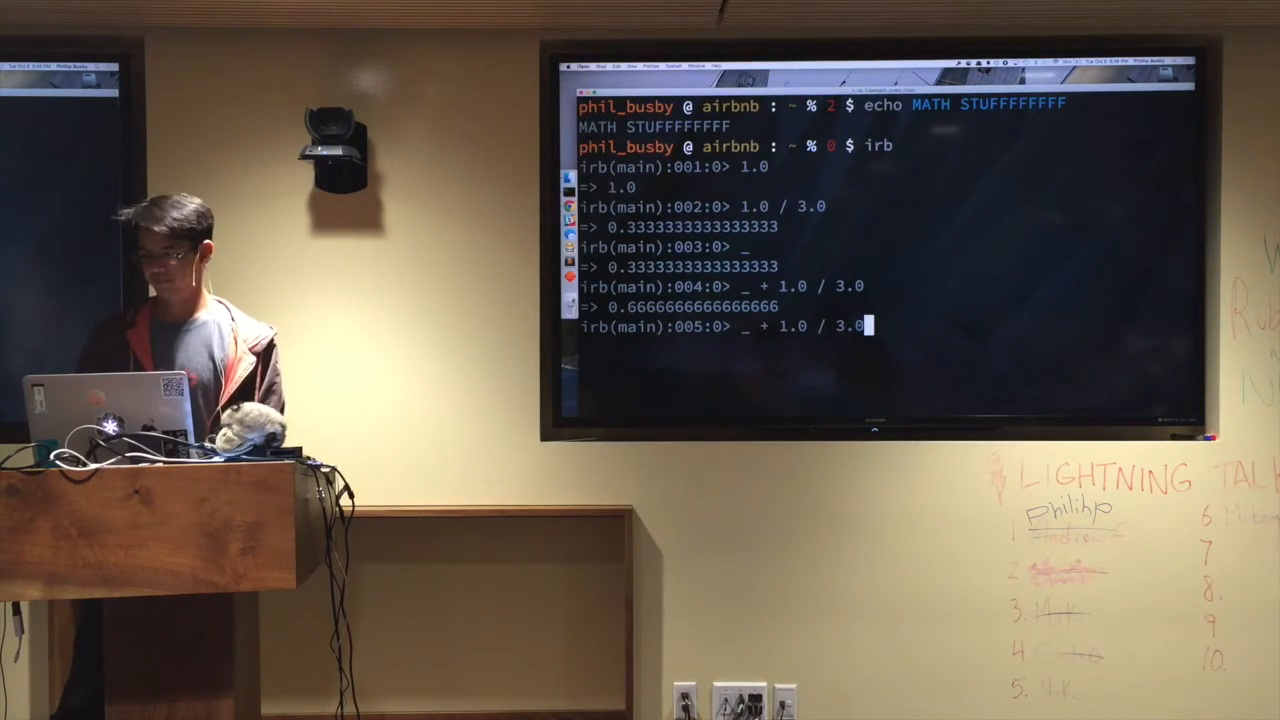
key(enter)
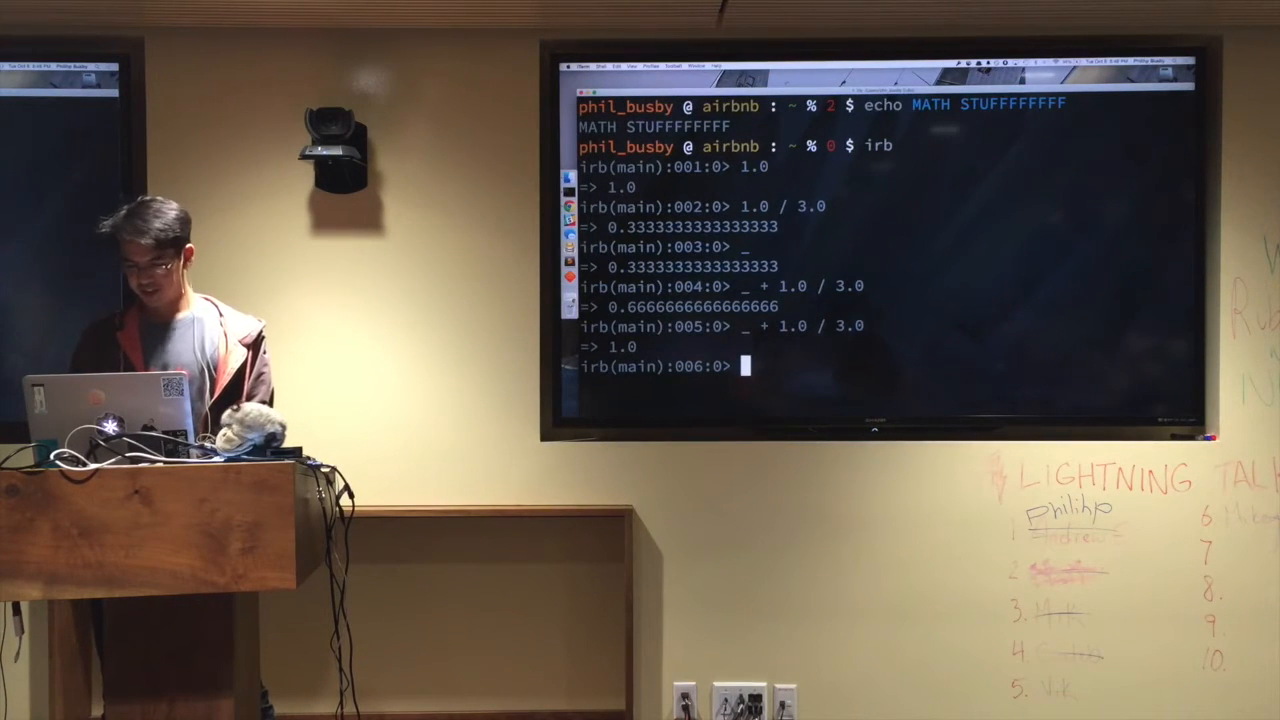
Enter 0.1 to begin a new running total.
text(0.1)
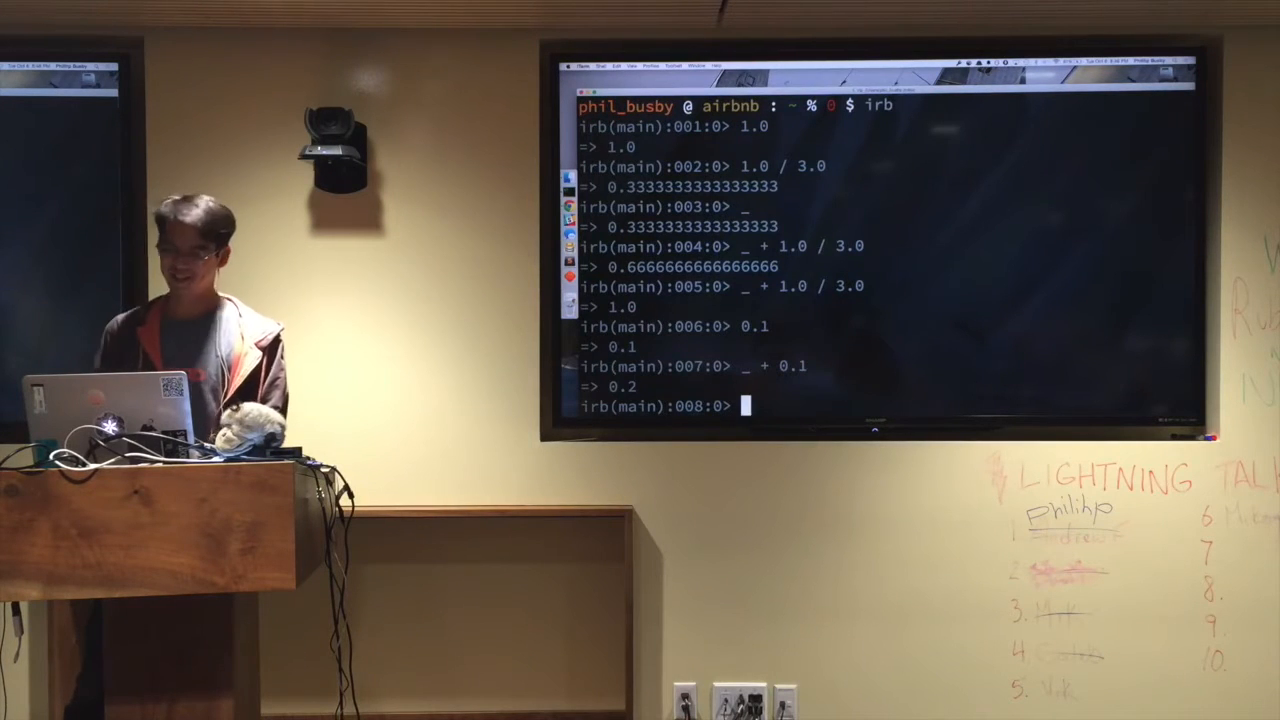
Repeat _ + 0.1 until the total shows drift like 0.30000000000000004 and ends at 0.9999999999999999.
text(_ + 0.1)
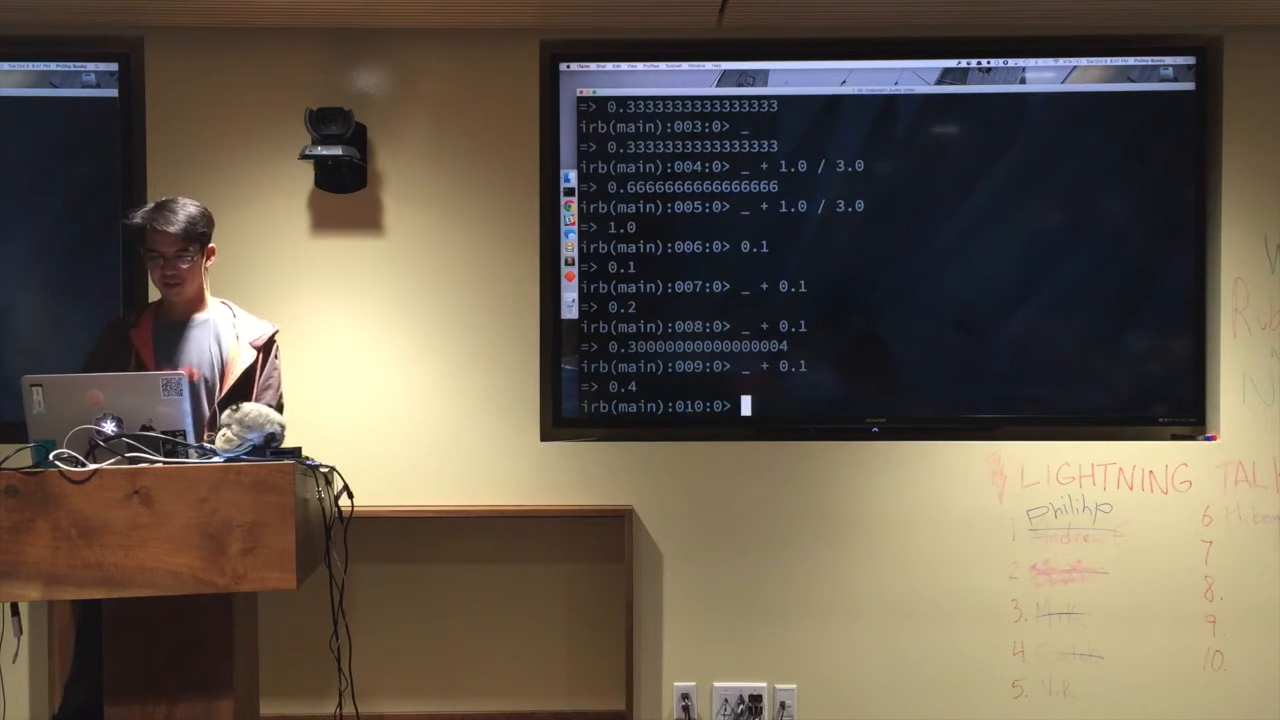
text(_ + 0.1)
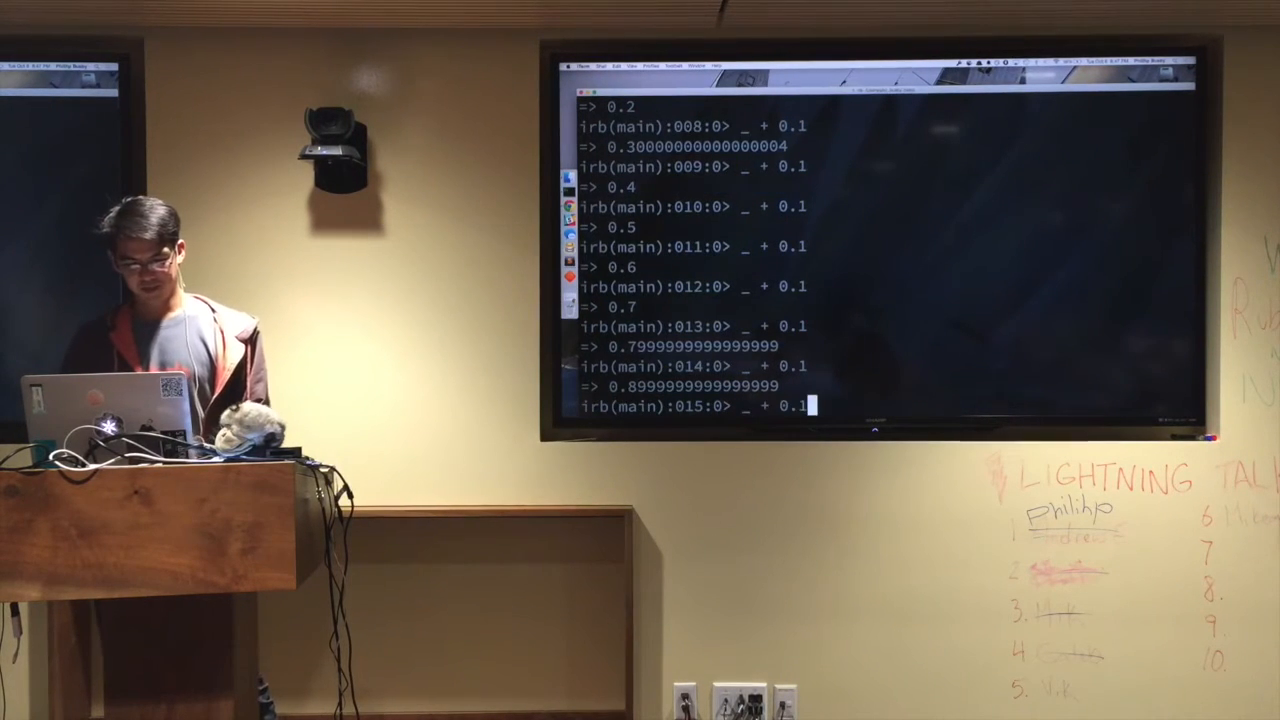
key(Return)
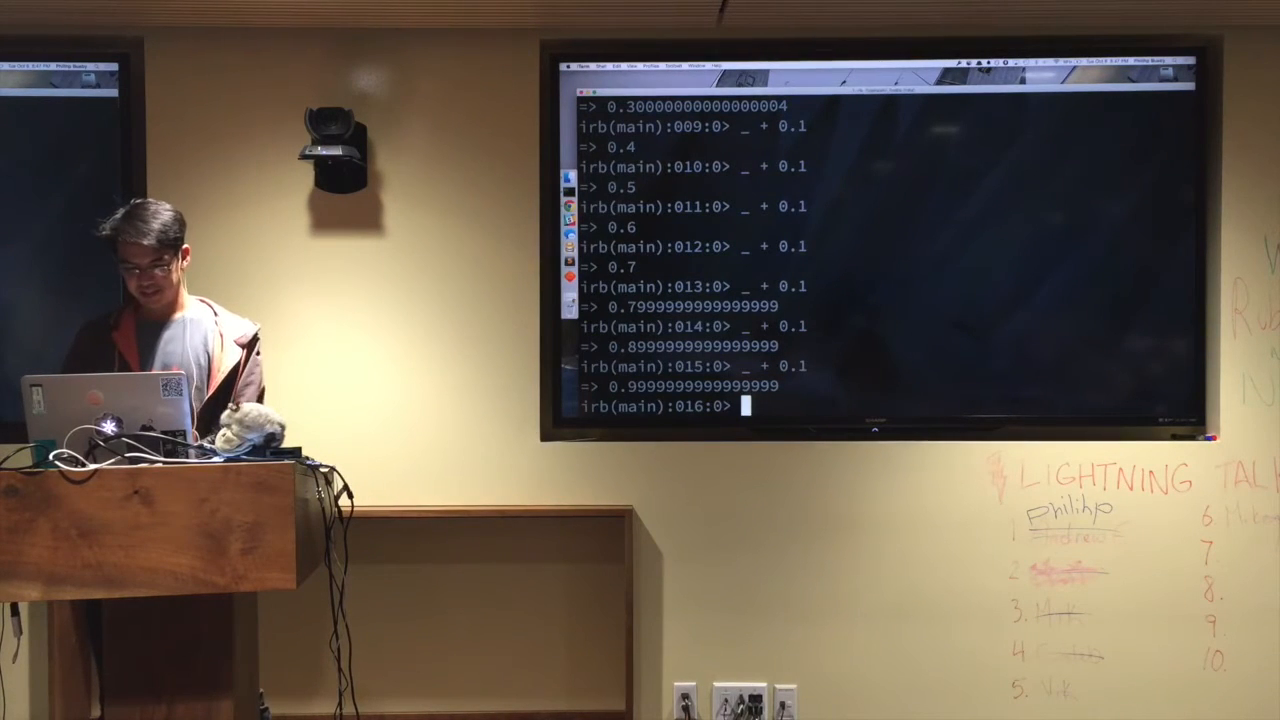
Negate 42.0 to get -42.0, then negate 0.0 to reveal -0.0.
text(42.0)
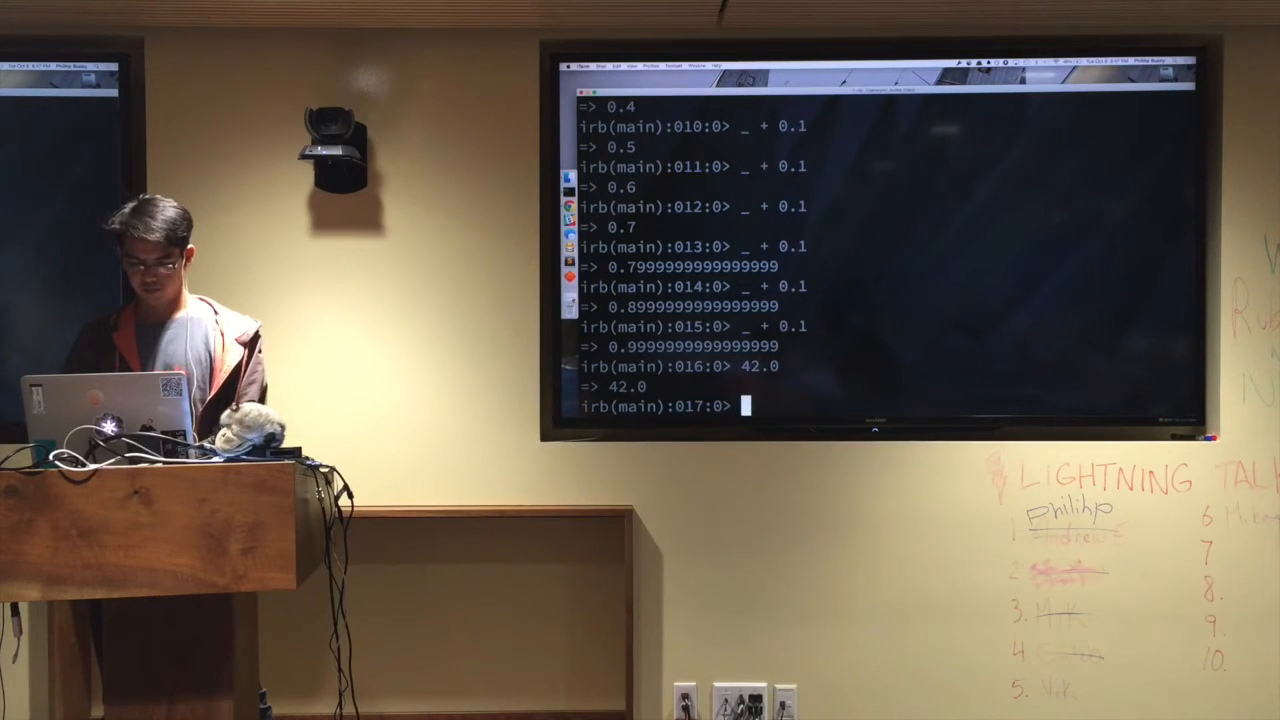
text(_ * -1)
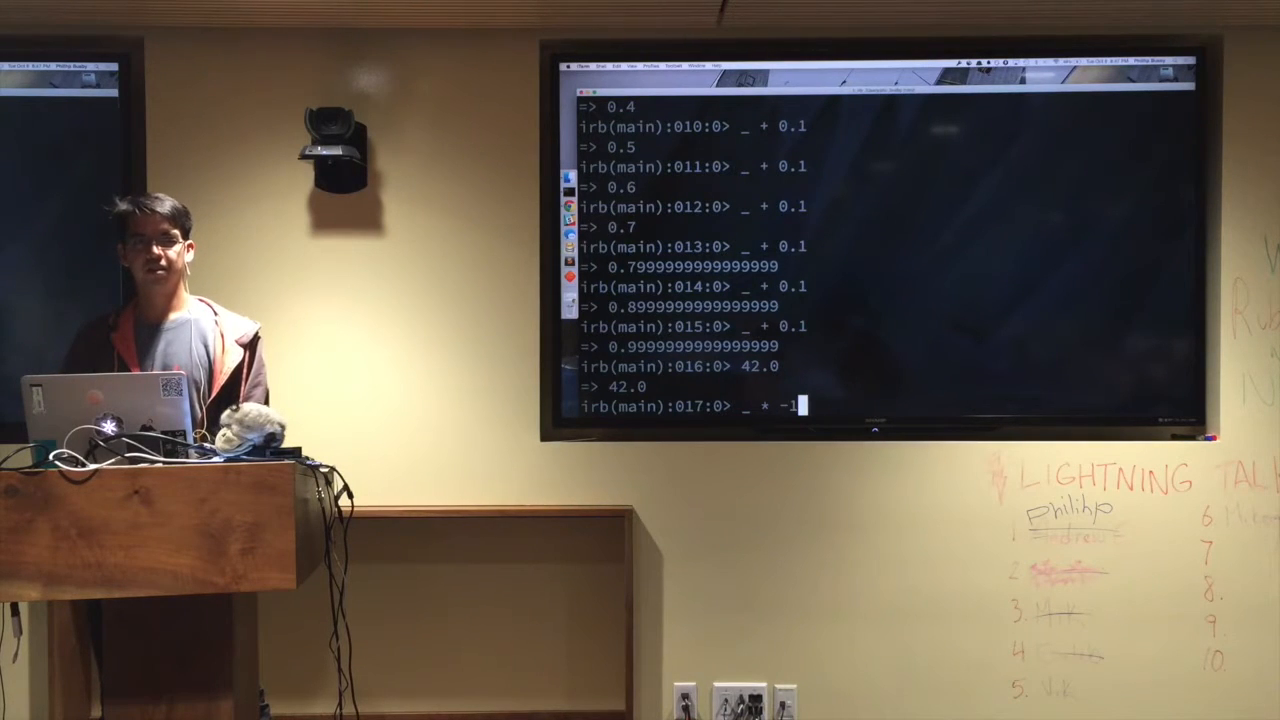
key(enter)
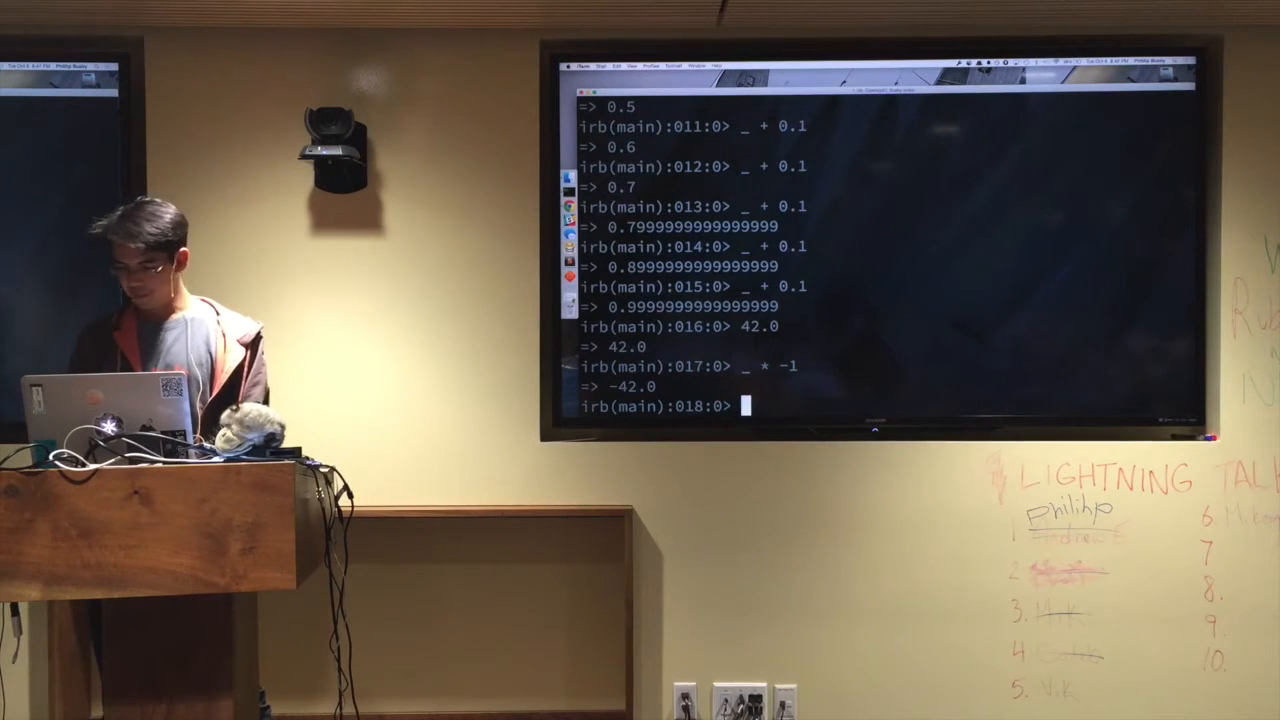
text(0.0)
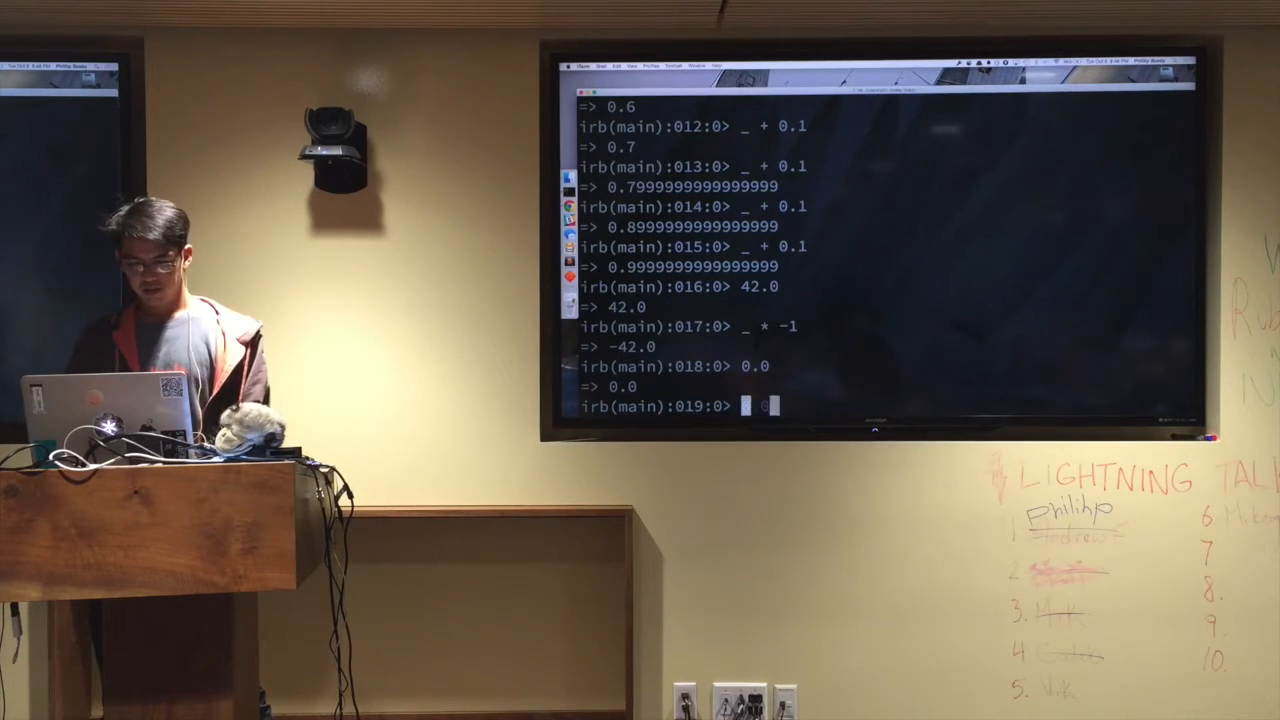
text(_ * -1)
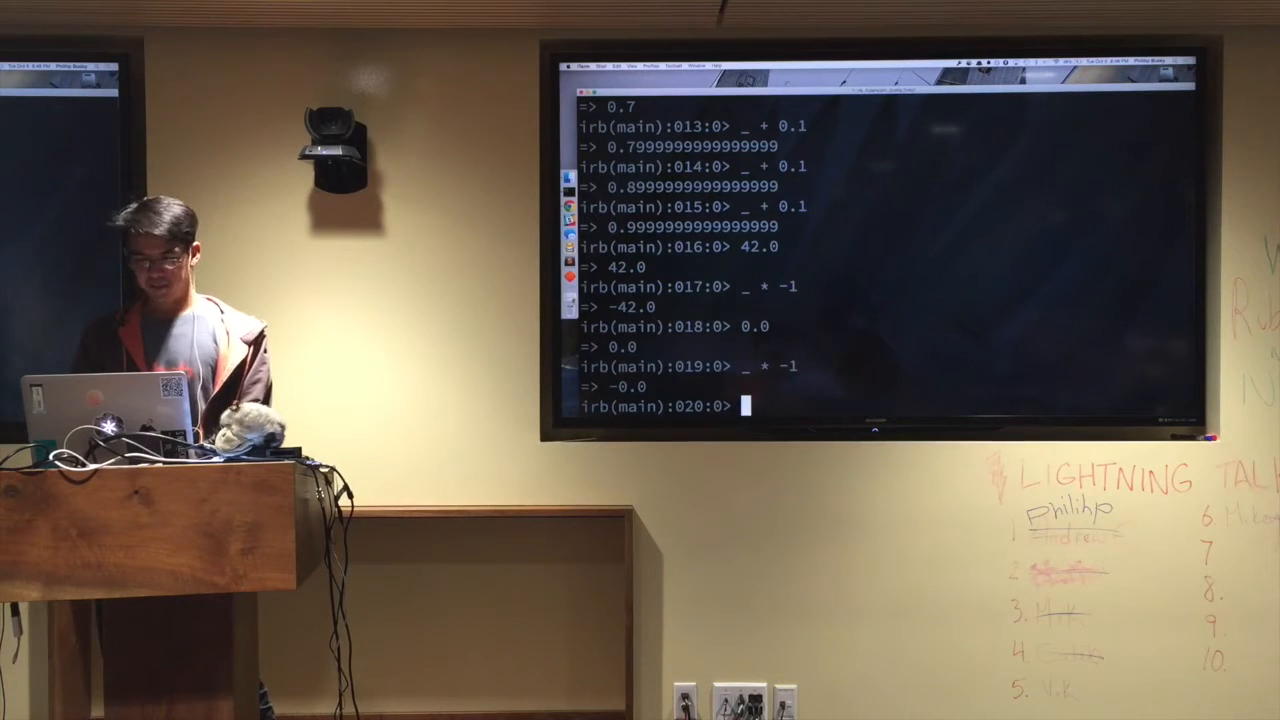
Compare 0.0 == -0.0, which returns true, and start the 1 / 0.0 expression.
text(0.0 ==)
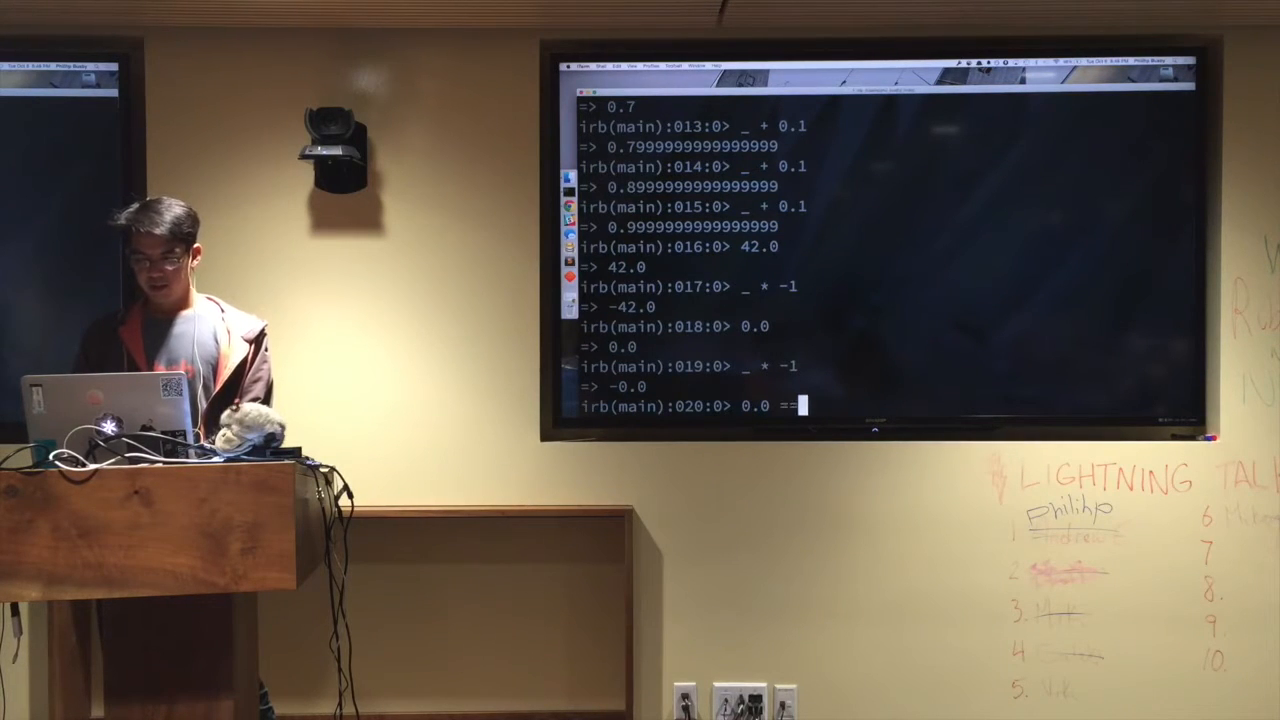
text(-0.)
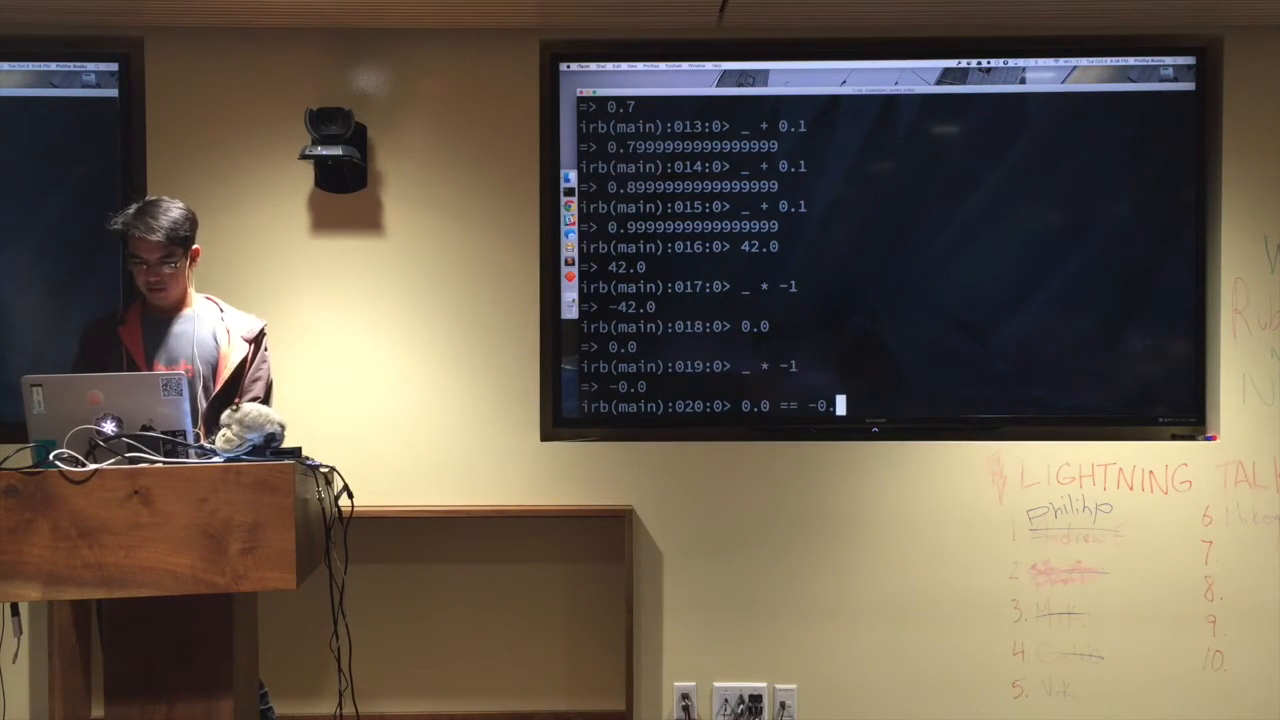
text(0)
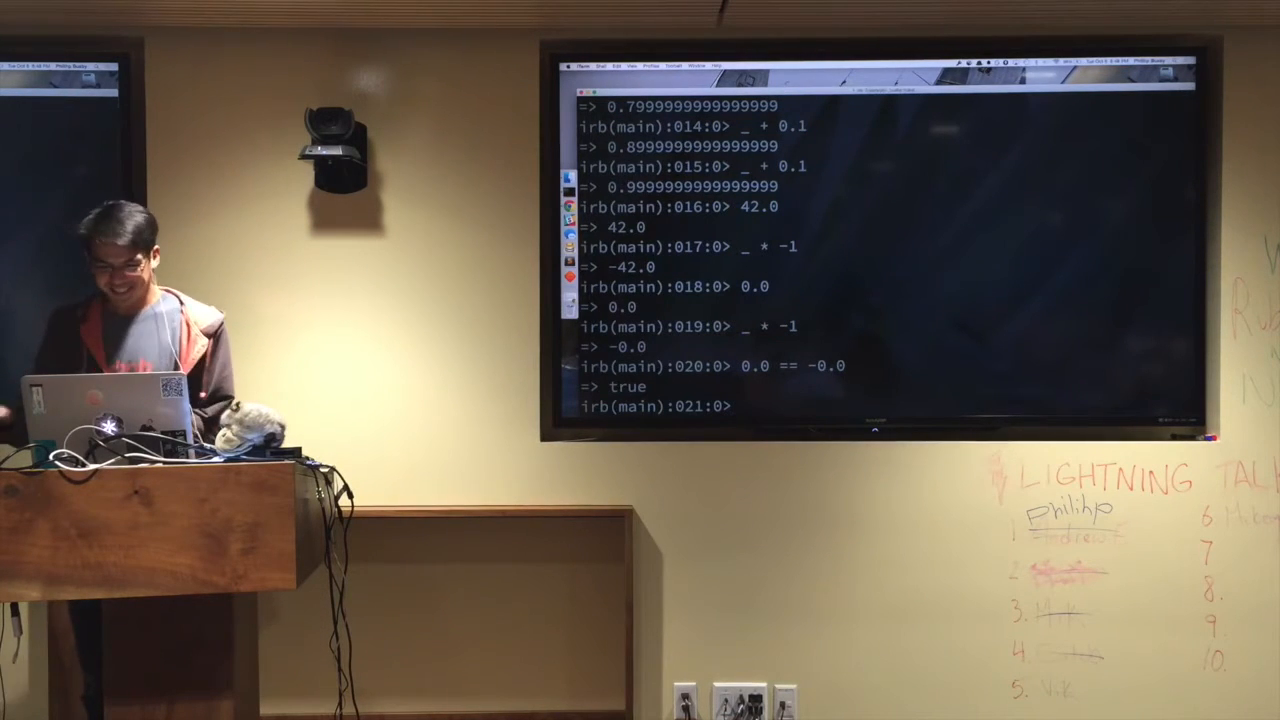
text(1)
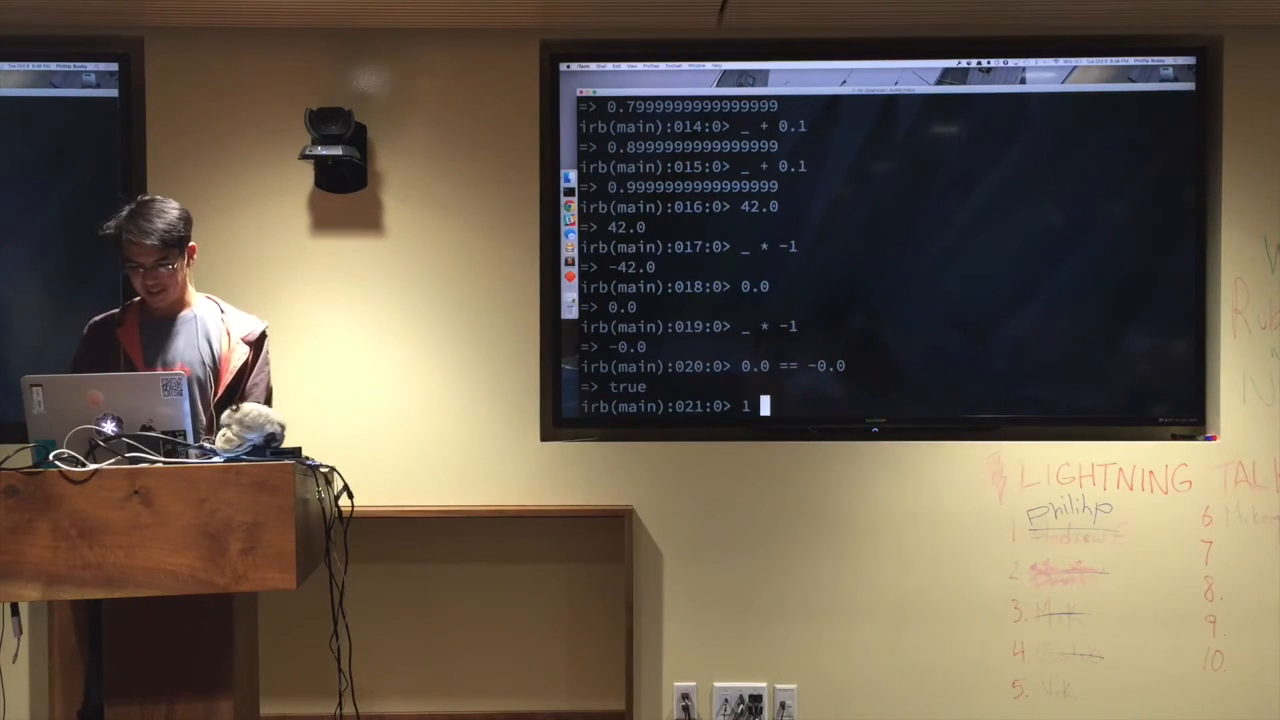
Show 1 / 0.0 is Infinity, 1 / -0.0 is -Infinity, and the two compare false.
text(/ 0.0)
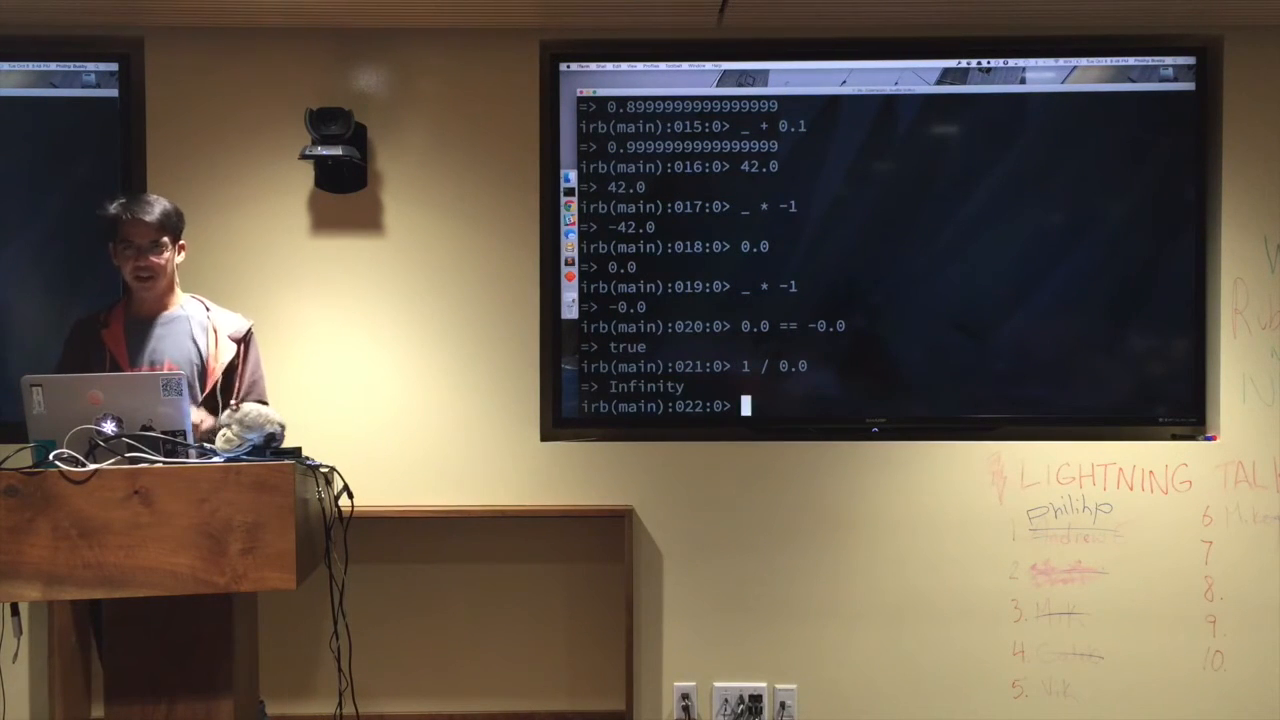
text(1 / 0.0)
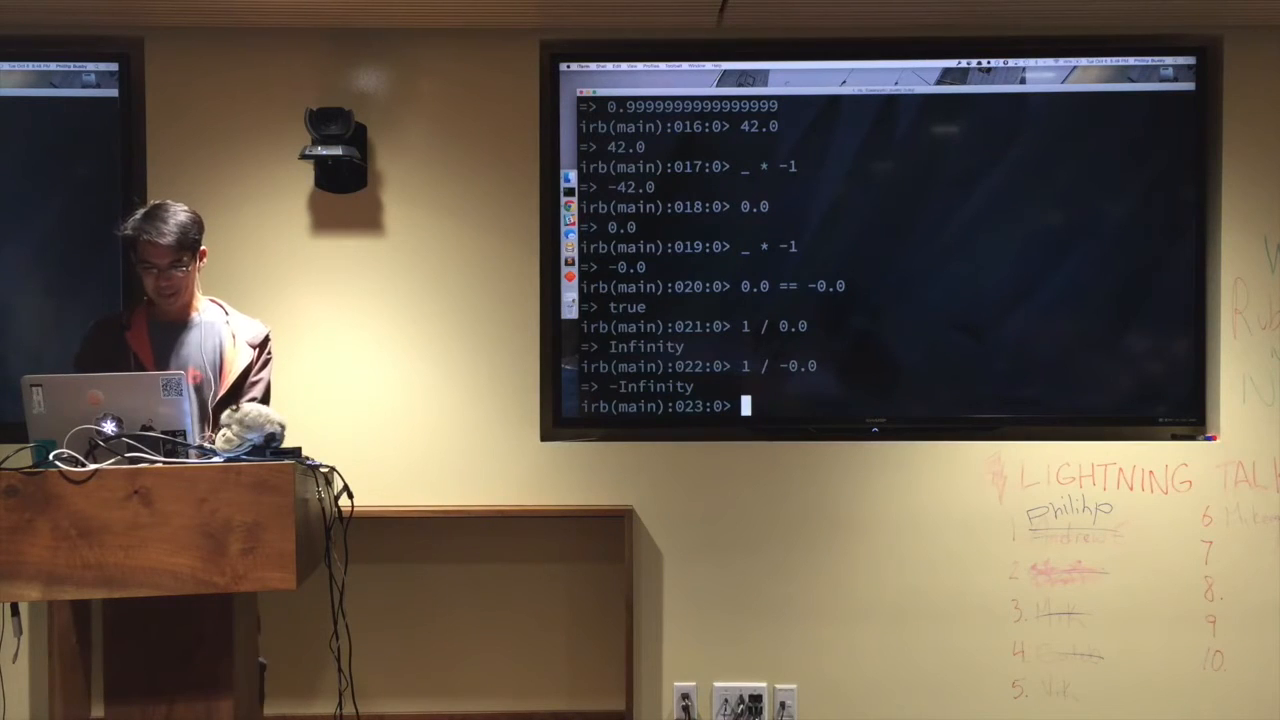
text(1 / 0.0)
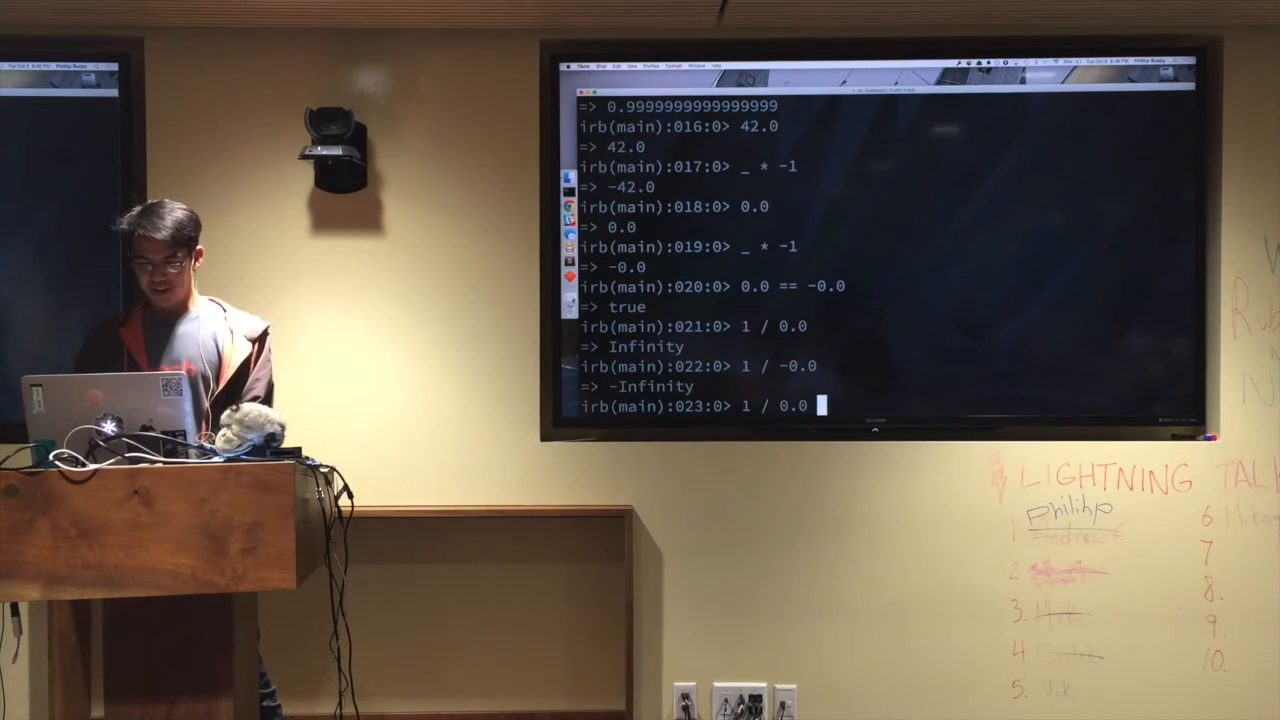
text(== 1 / -)
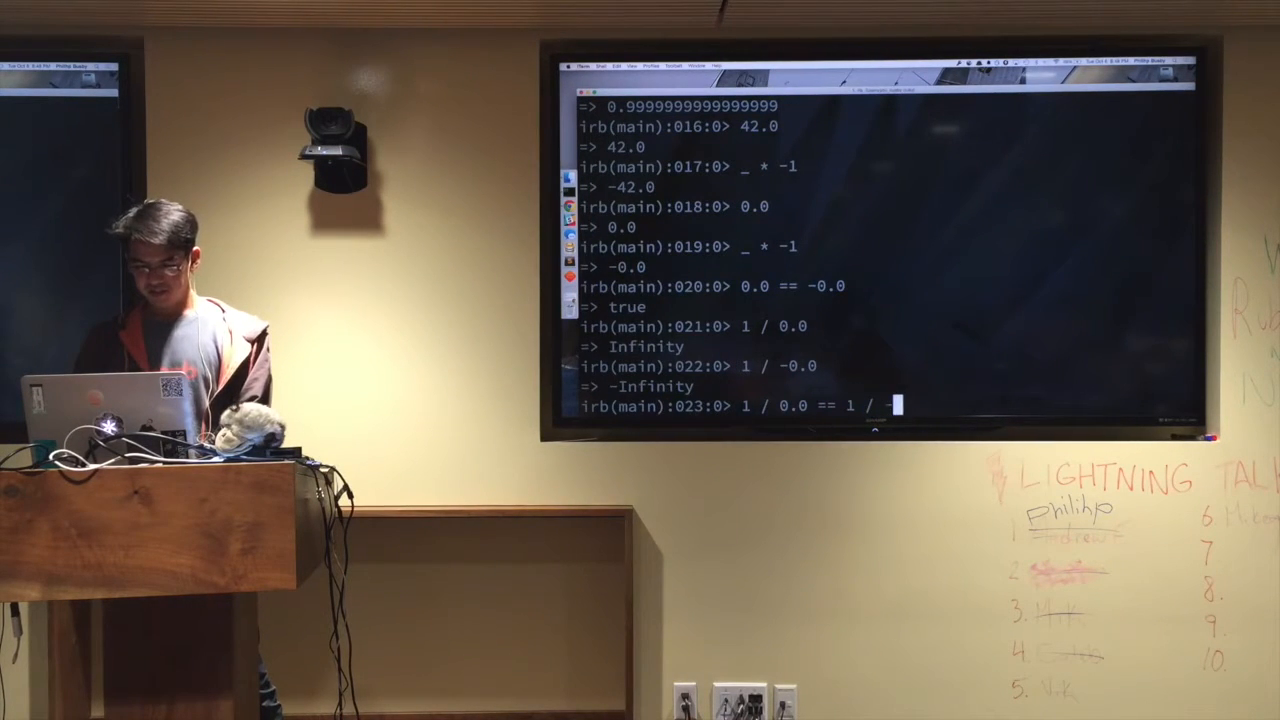
text(0.0)
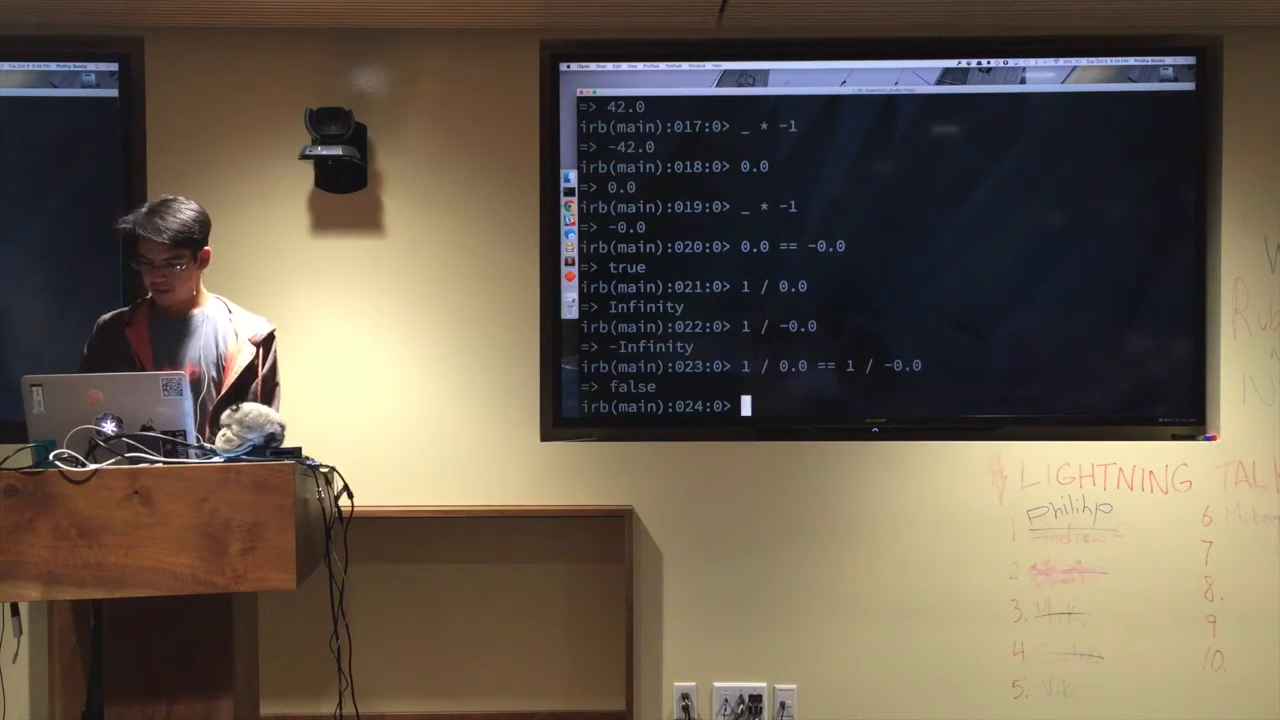
Show 0.0 / 0.0 and 0.0 / -0.0 both produce NaN.
text(0.0 / 0.0)
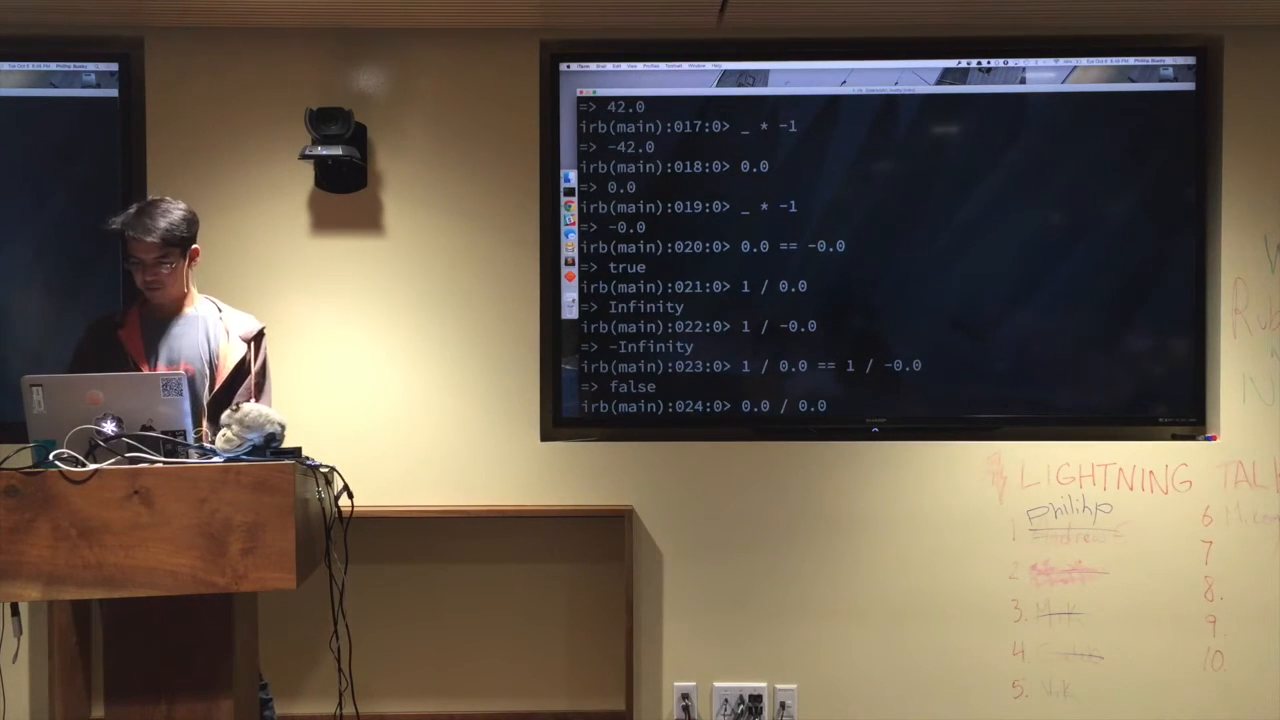
key(Return)
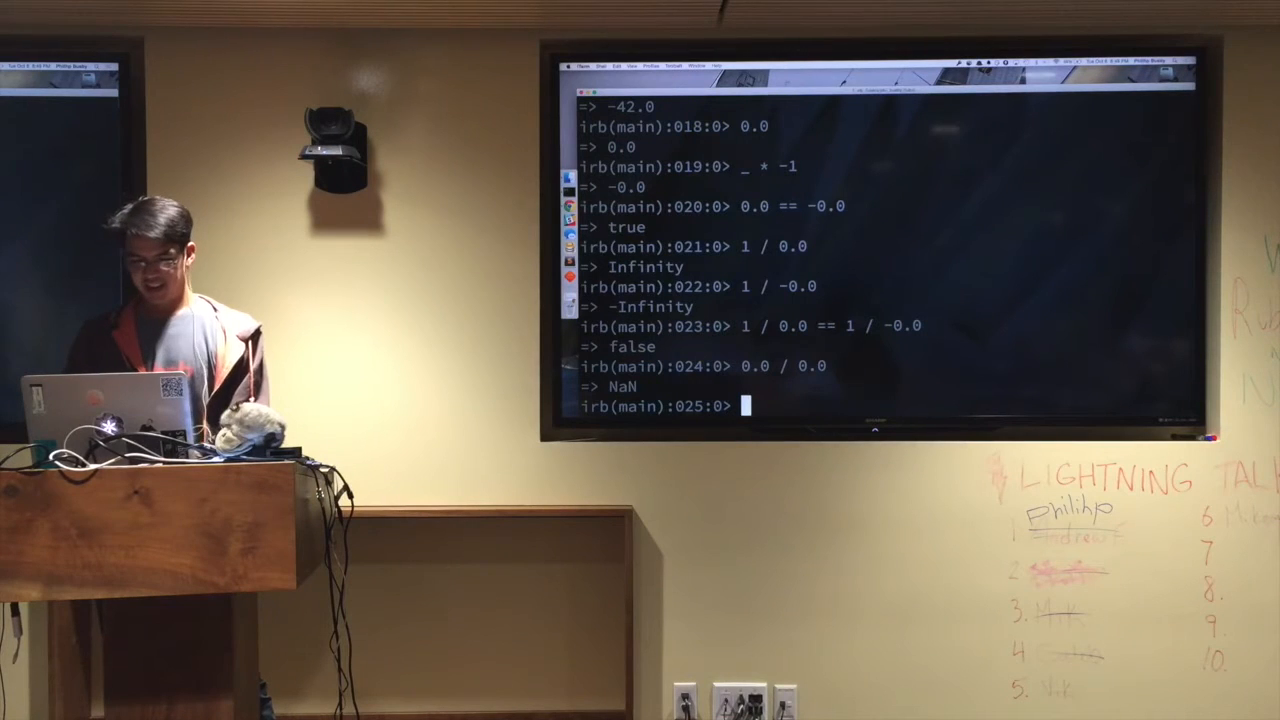
text(0.0 / -0.0)
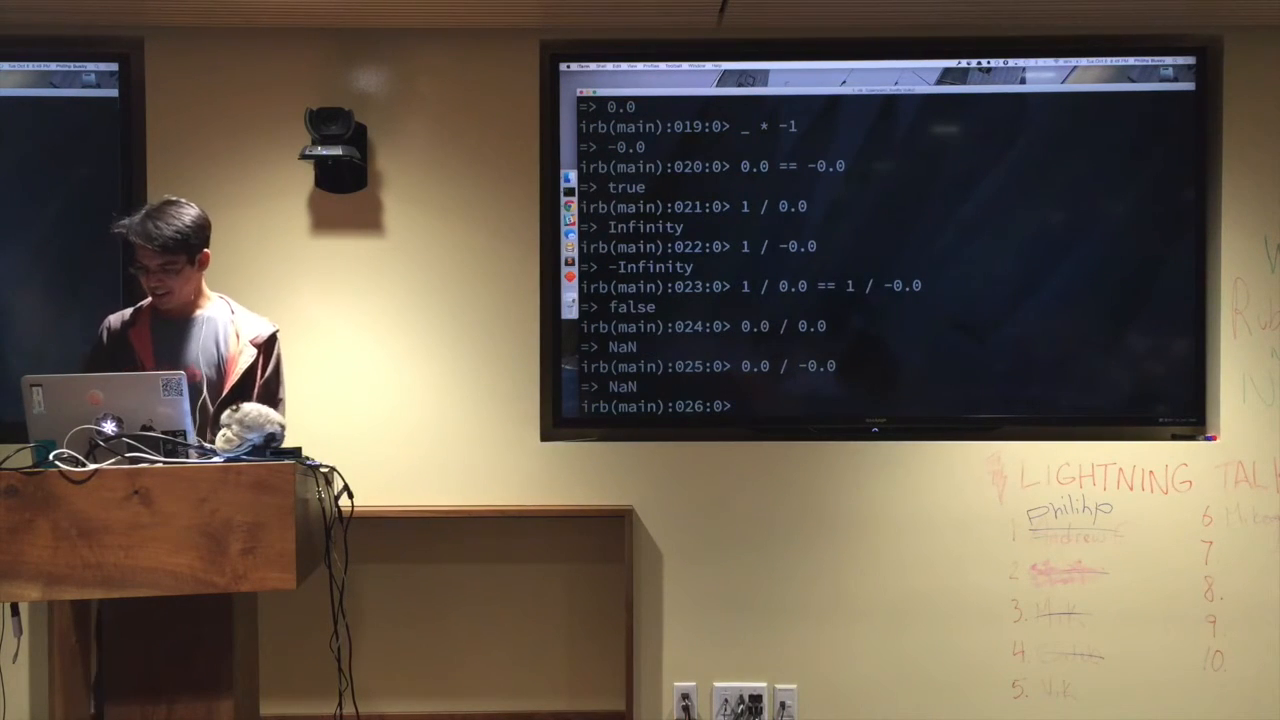
Confirm -0.0 == 0.0 returns true, then evaluate 0.1 to start a fresh running sum.
text(-0.)
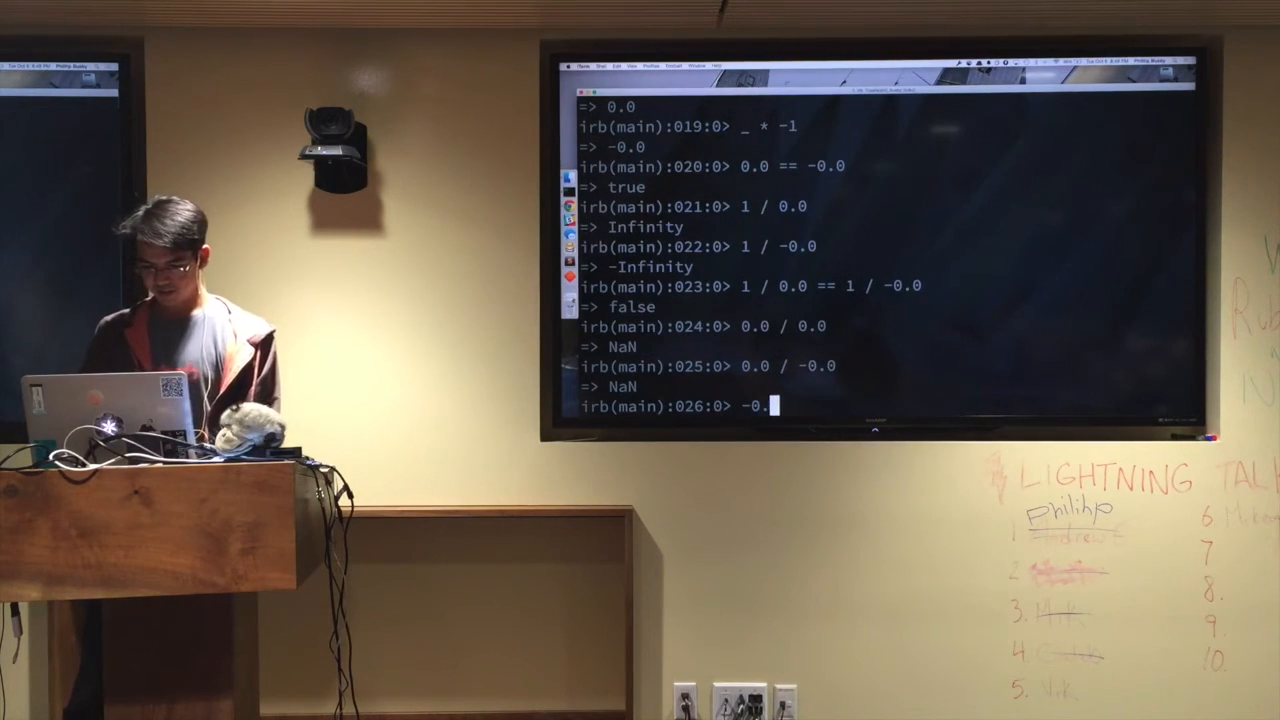
text(==)
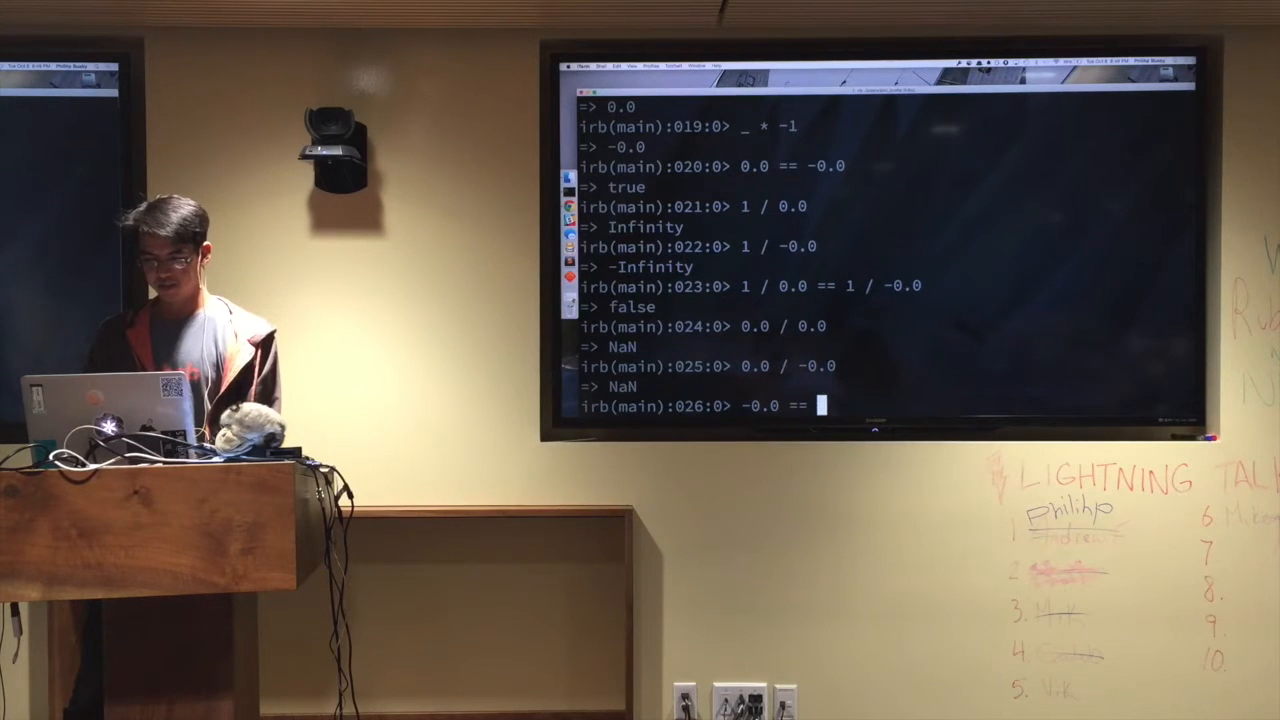
key(Return)
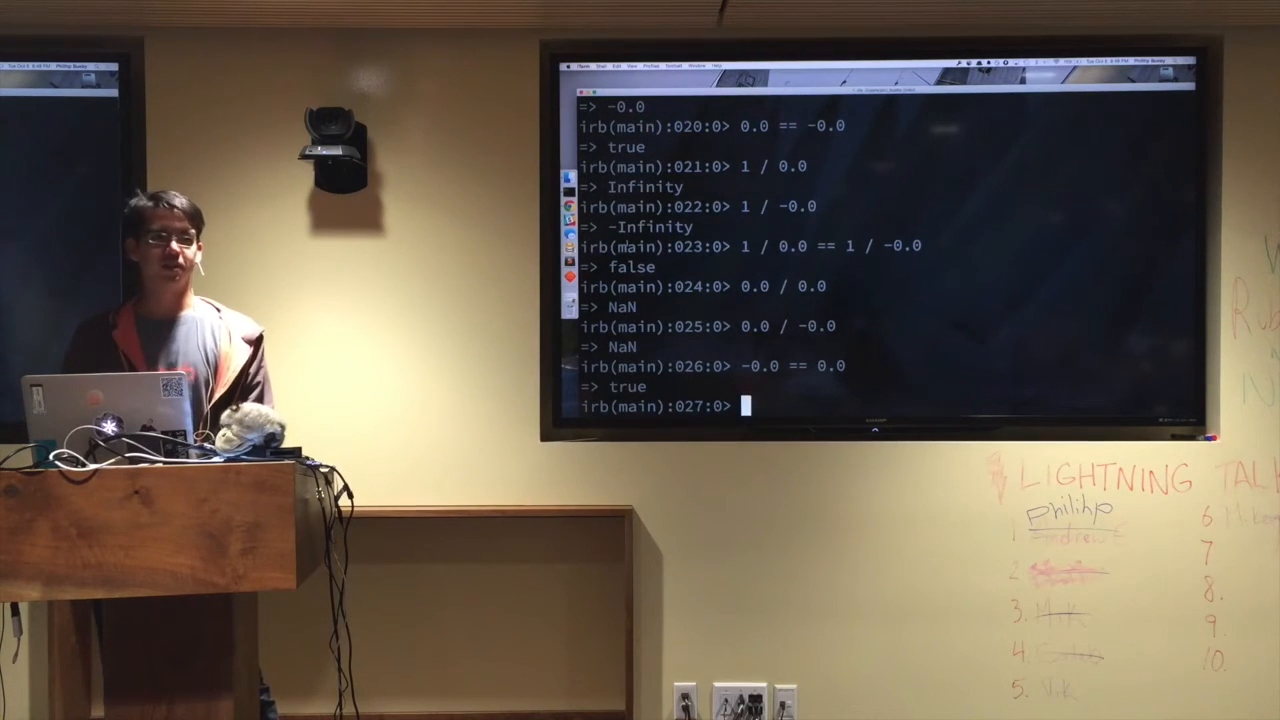
text(0.1)
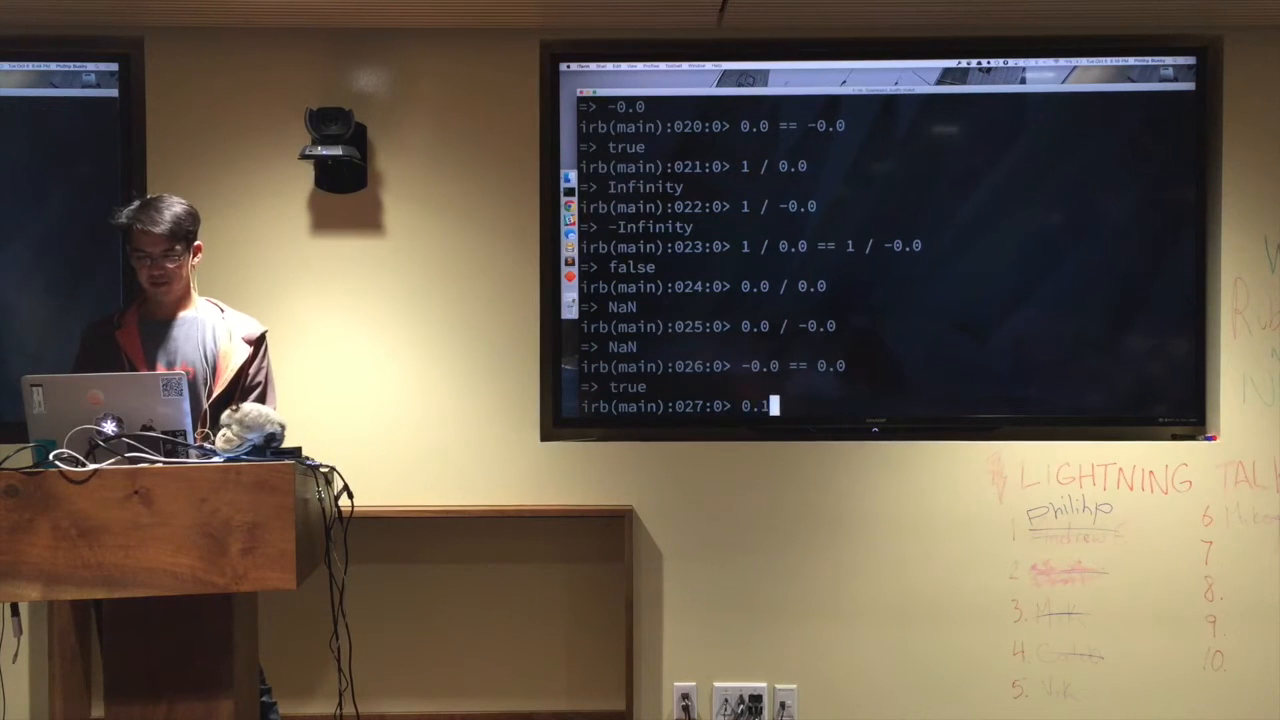
key(enter)
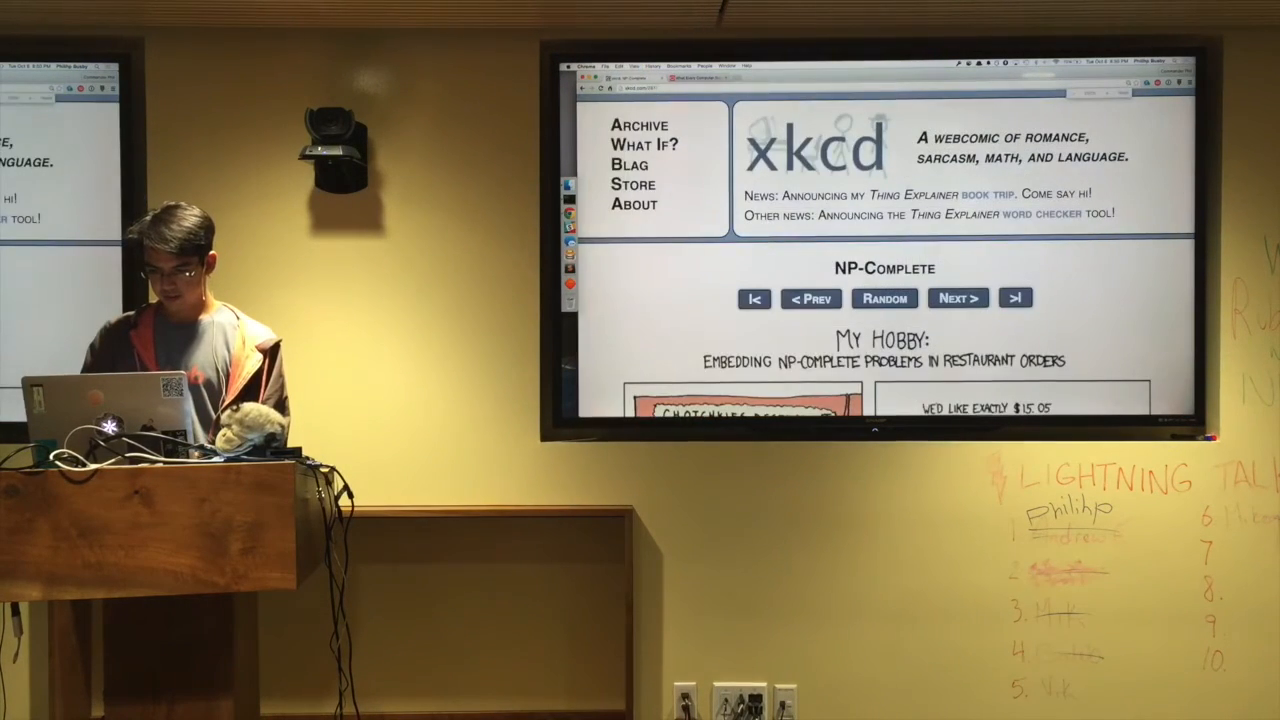
Scroll the xkcd NP-Complete comic page into view.
scroll(down, 3)
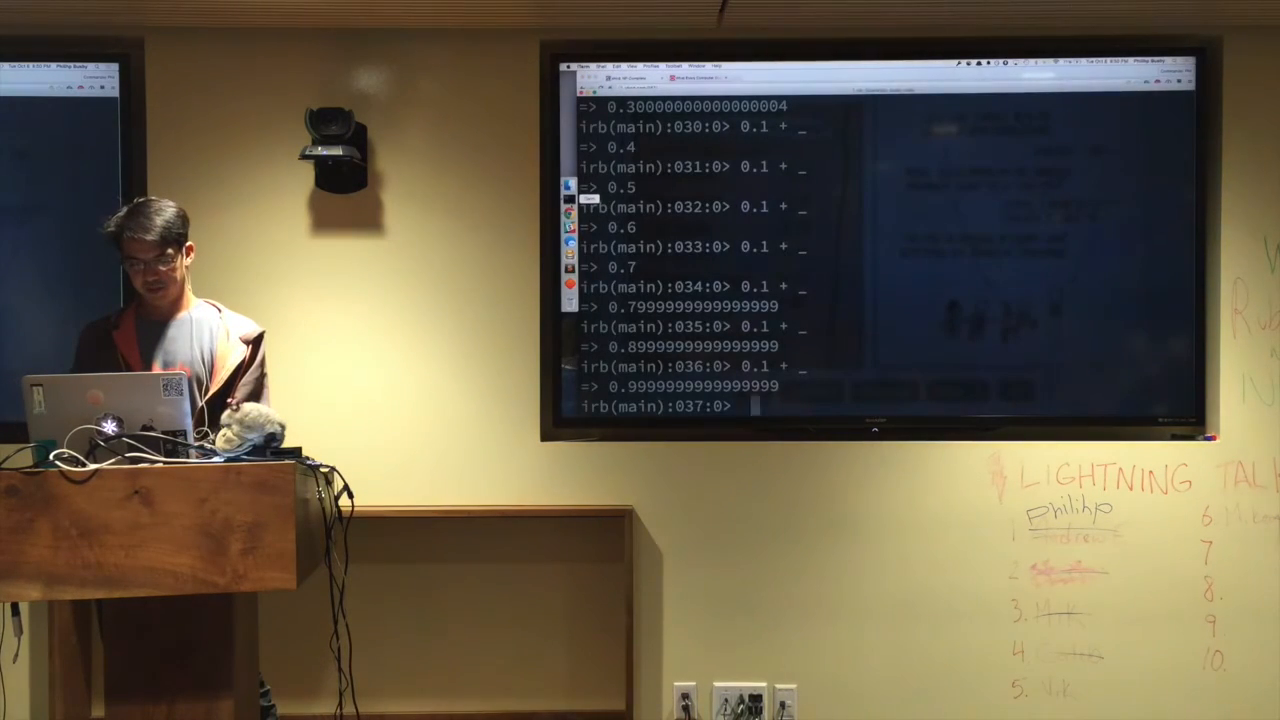
Add 2.15 repeatedly to expose the 6.449999999999999 error, then continue with _+1.
text(2.15)
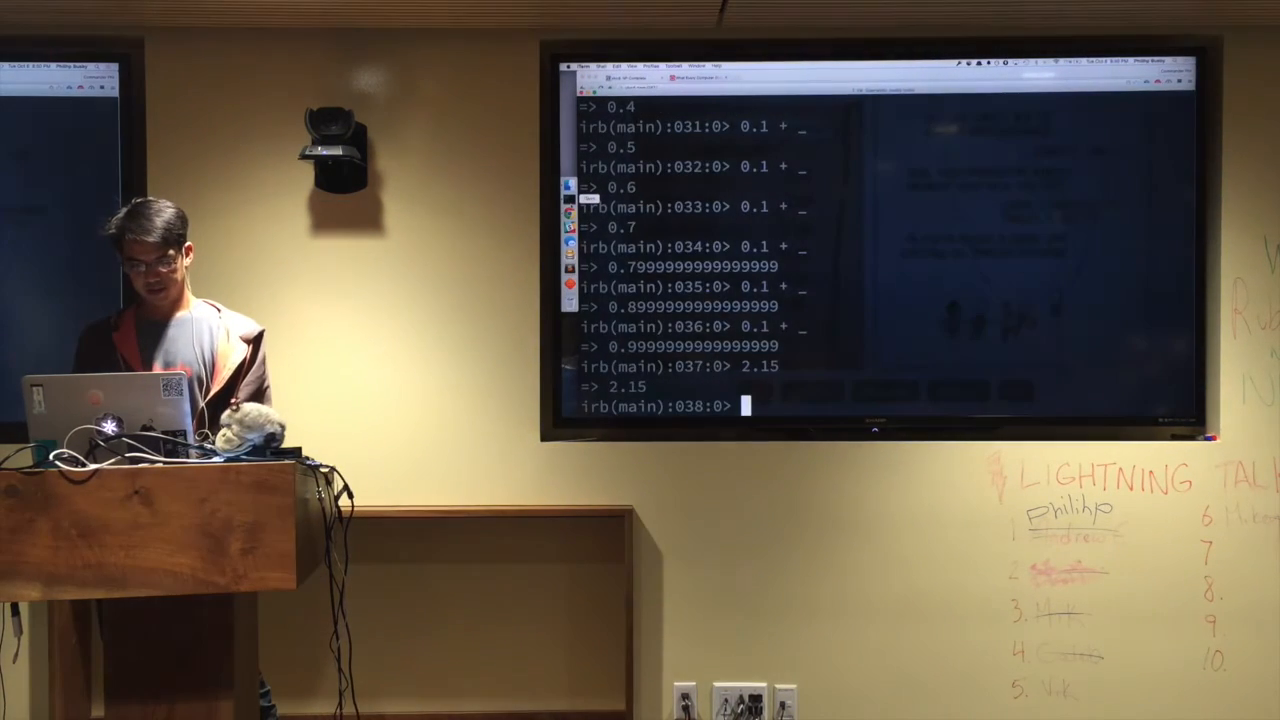
text(+2.)
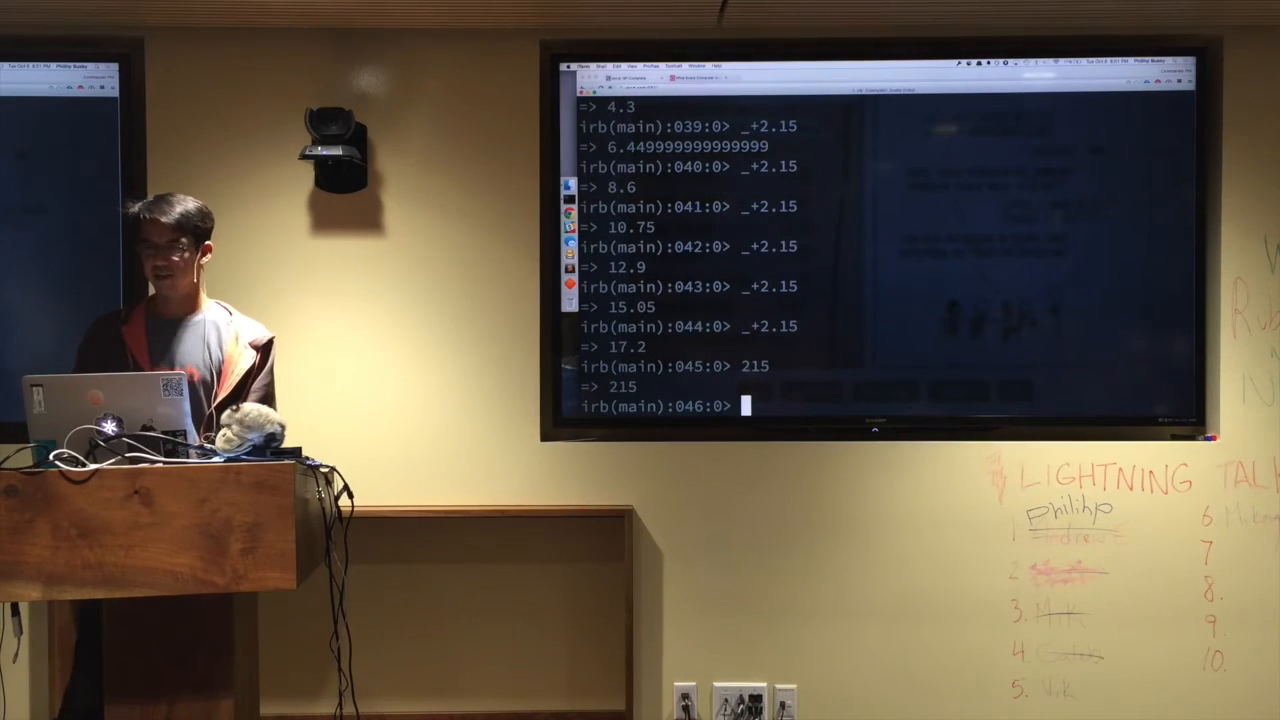
text(_+1)
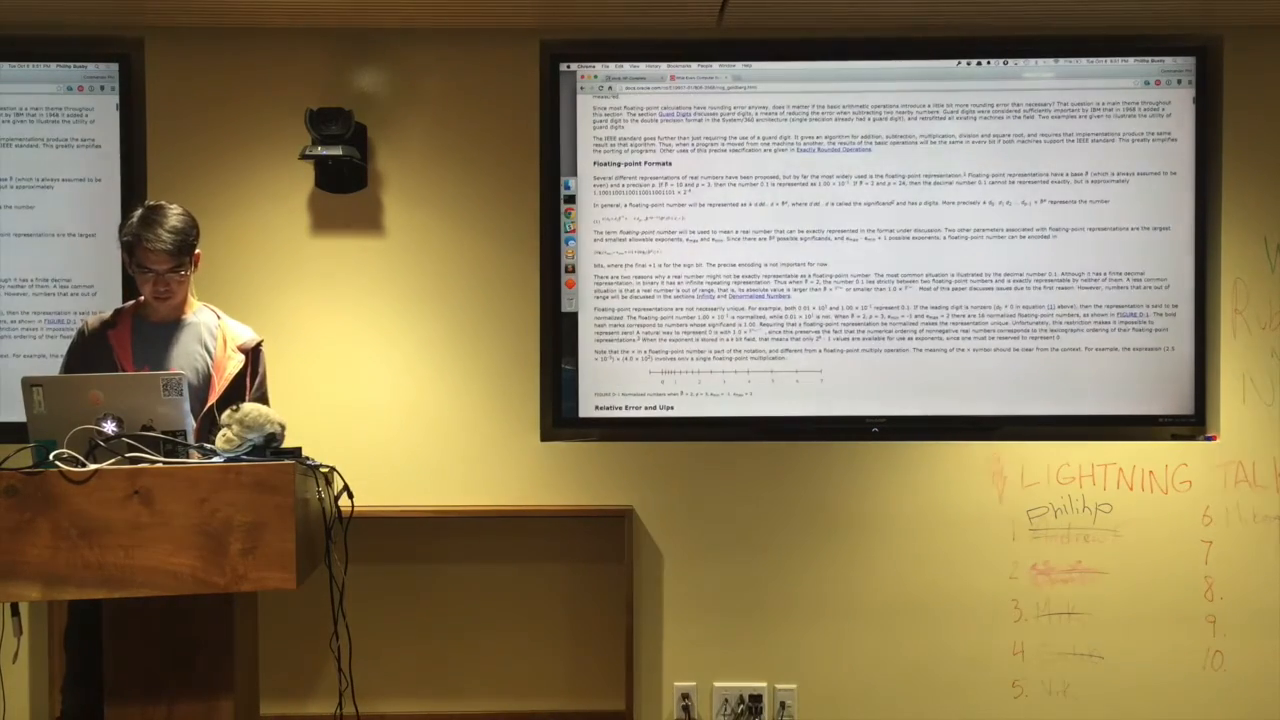
Scroll the floating-point paper down to the Relative Error and Ulps section.
scroll(down, 3)
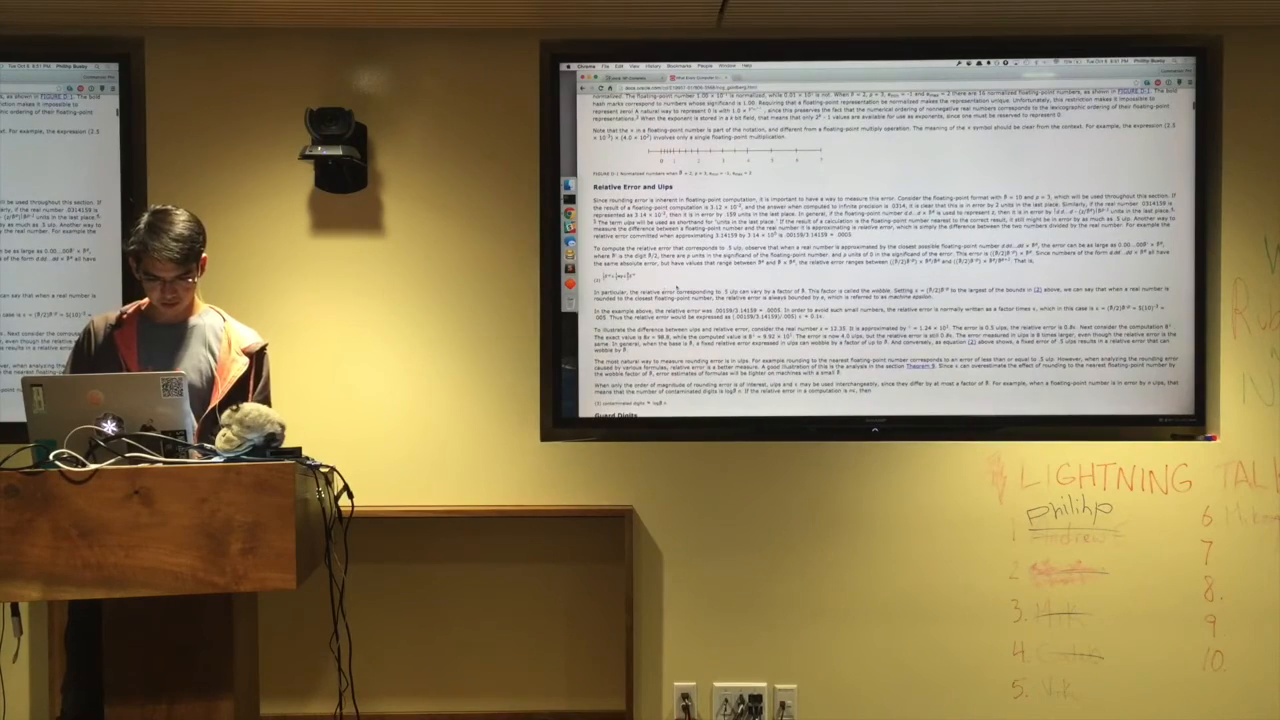